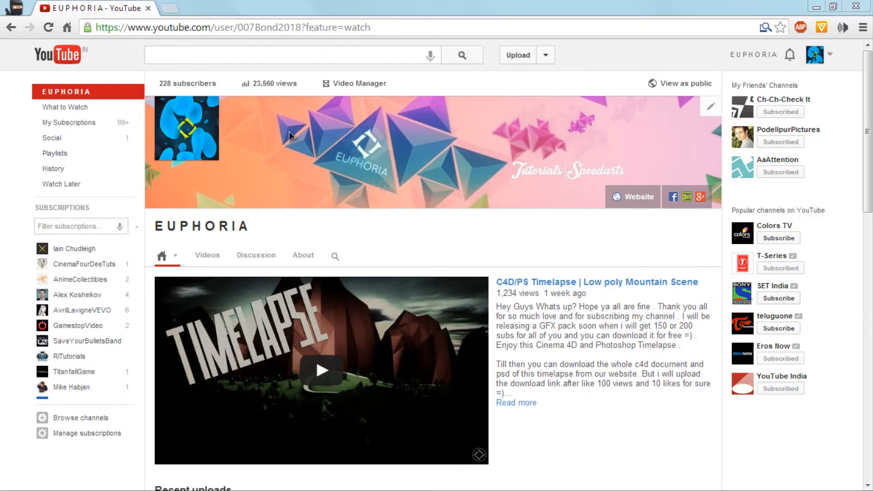
{"action": "mouse_move", "coordinate": [250, 92]}
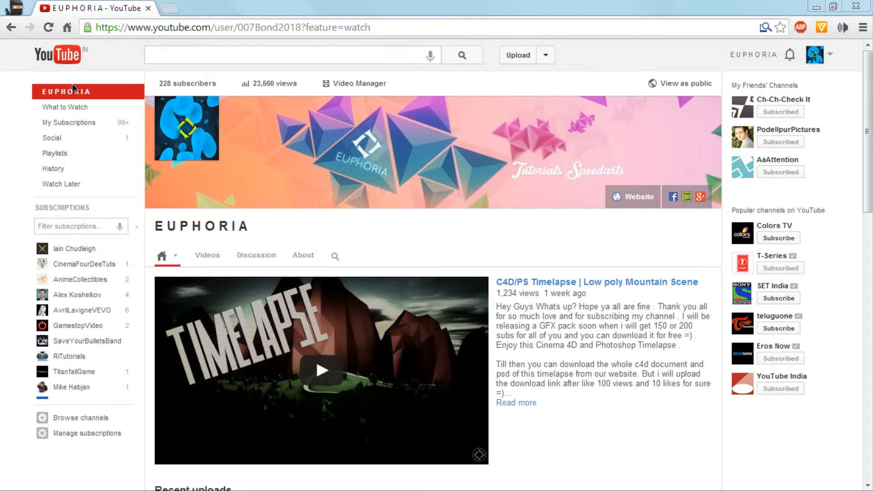
{"action": "mouse_move", "coordinate": [2, 74]}
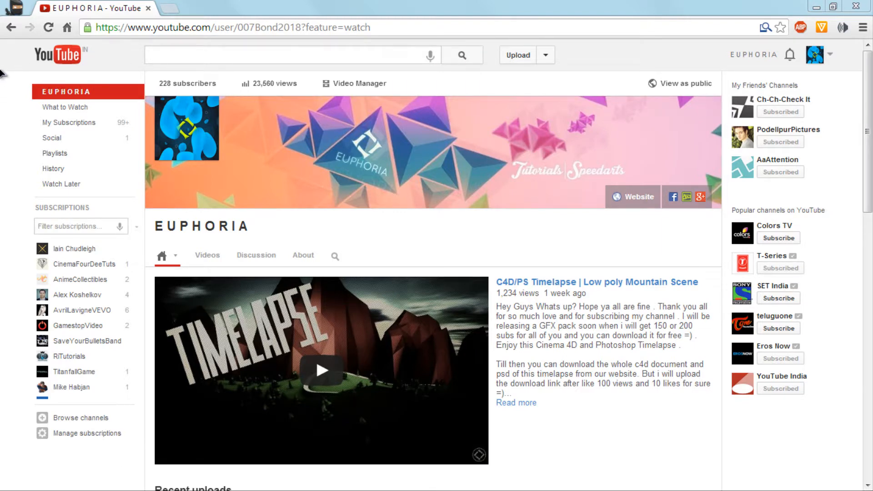
{"action": "mouse_move", "coordinate": [192, 94]}
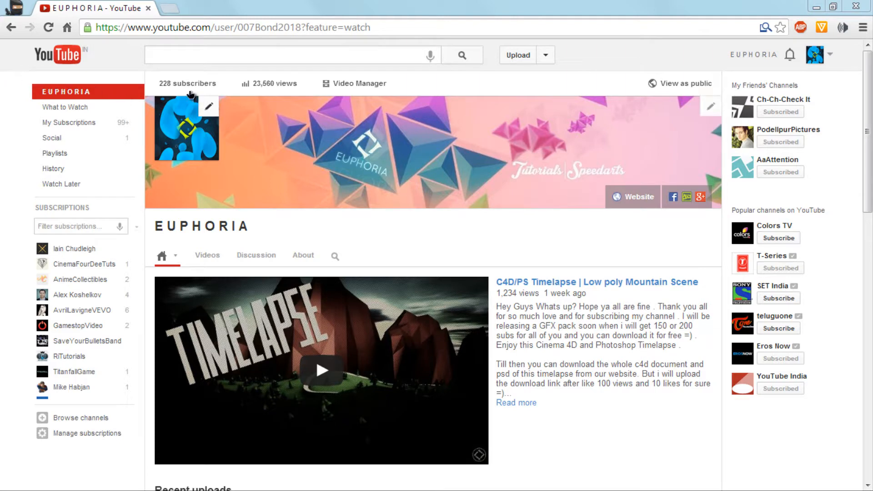
{"action": "mouse_move", "coordinate": [23, 78]}
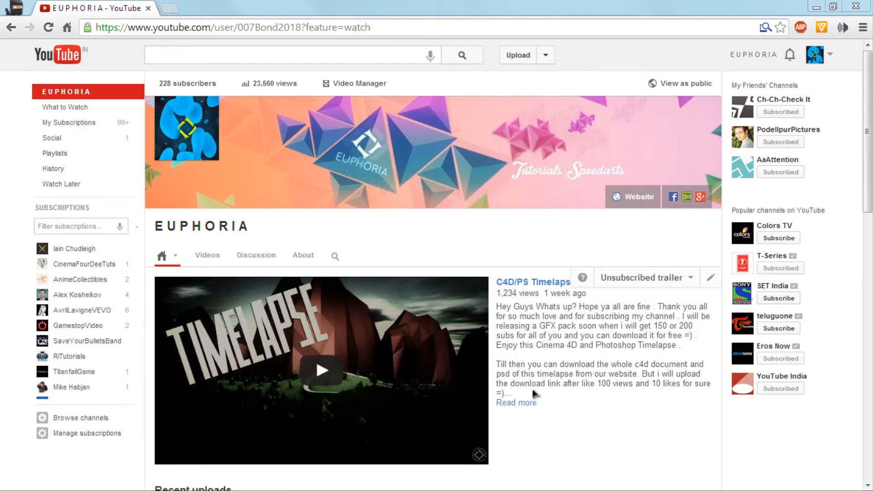
{"action": "mouse_move", "coordinate": [521, 360]}
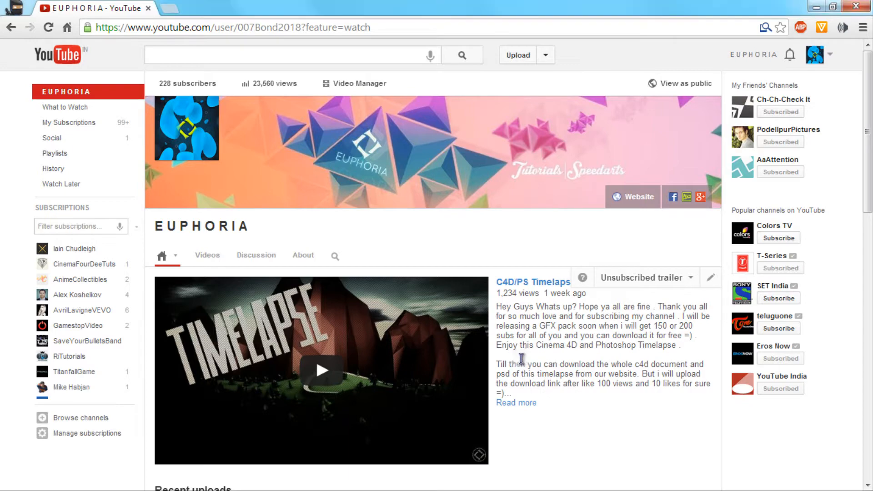
Open the GFX Pack giveaway folder, then its Frosted Backgrounds folder.
{"action": "scroll", "scroll_direction": "down", "scroll_amount": 3}
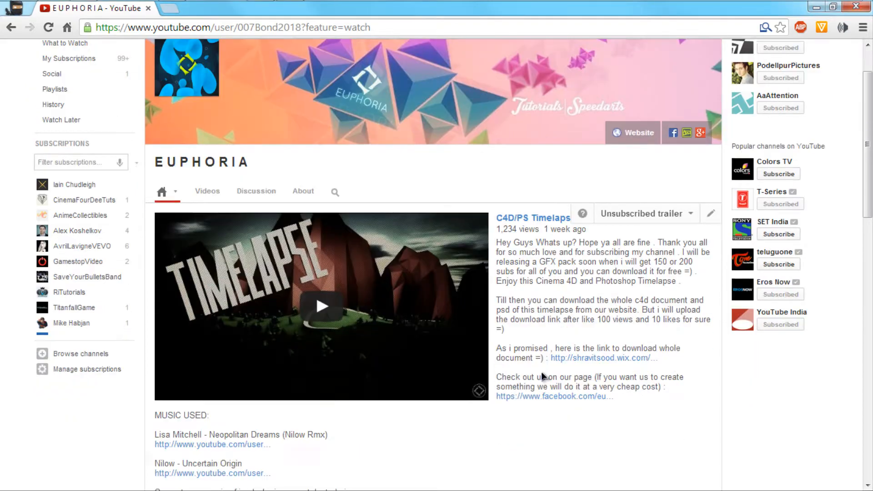
{"action": "scroll", "scroll_direction": "down", "scroll_amount": 3}
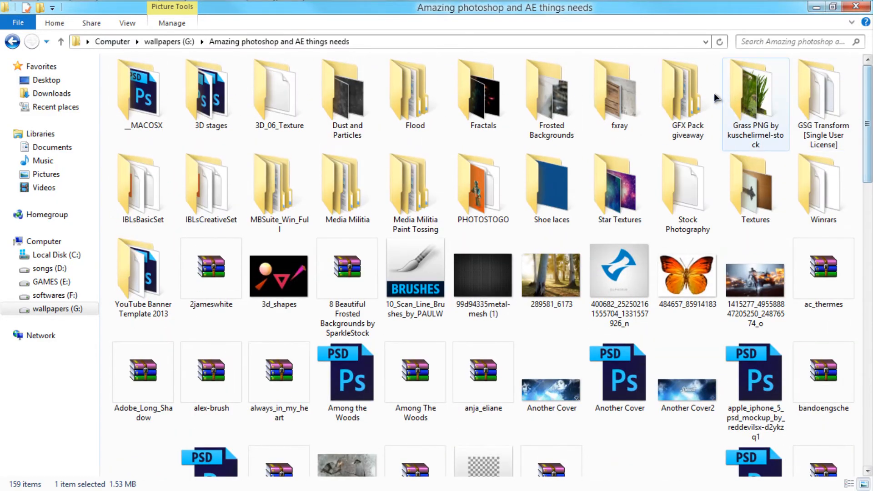
{"action": "double_click", "coordinate": [688, 89]}
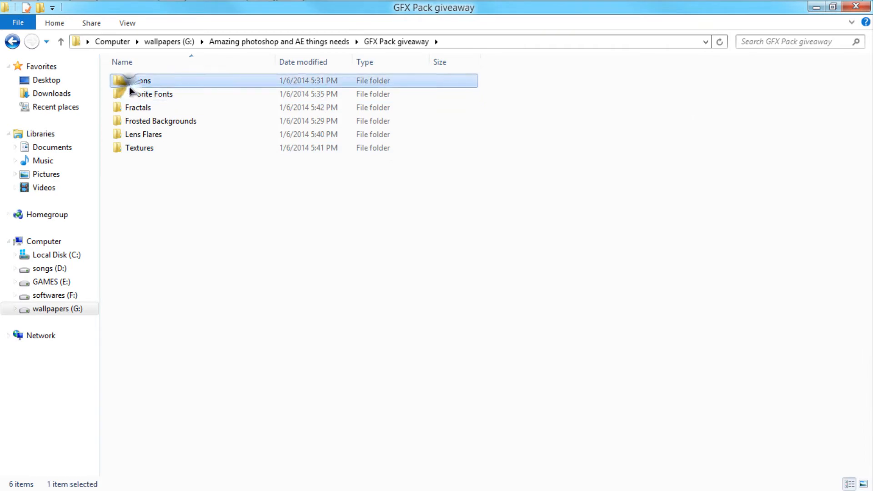
{"action": "mouse_move", "coordinate": [156, 94]}
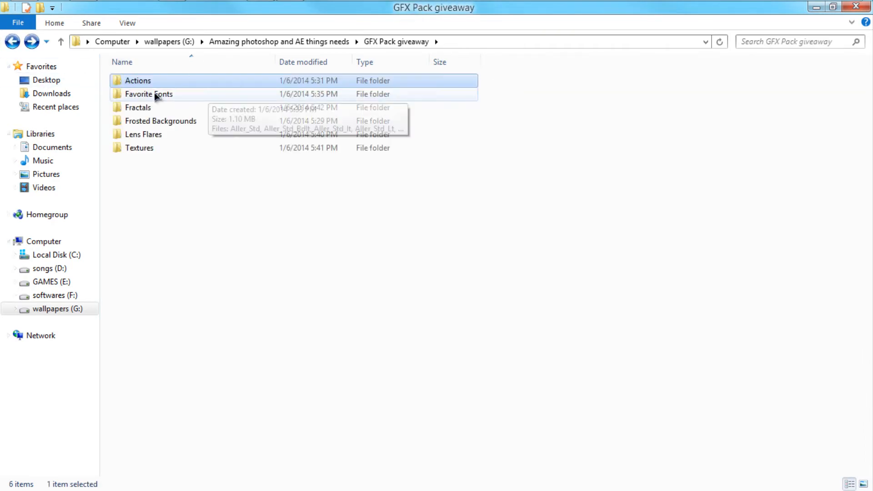
{"action": "left_click", "coordinate": [142, 94]}
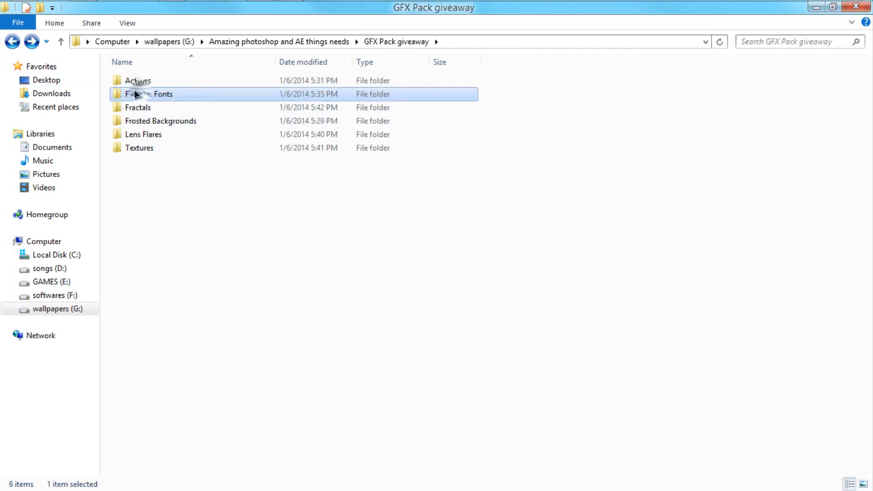
{"action": "left_click", "coordinate": [136, 107]}
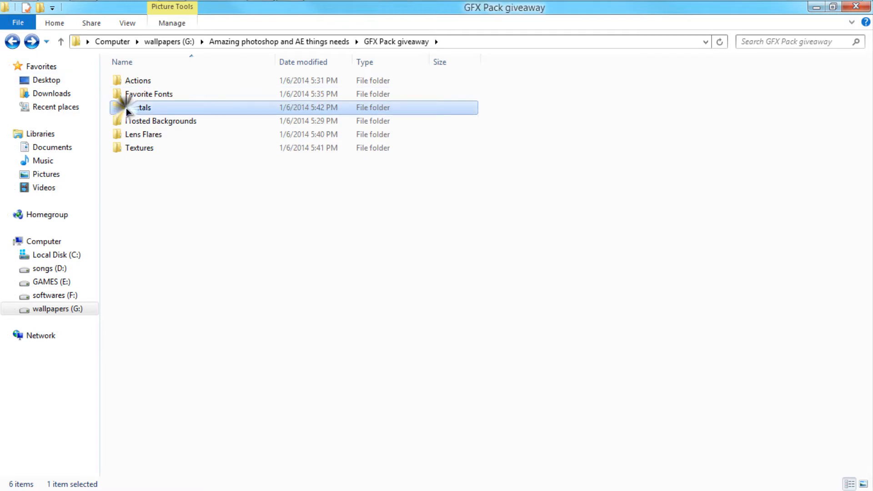
{"action": "double_click", "coordinate": [136, 108]}
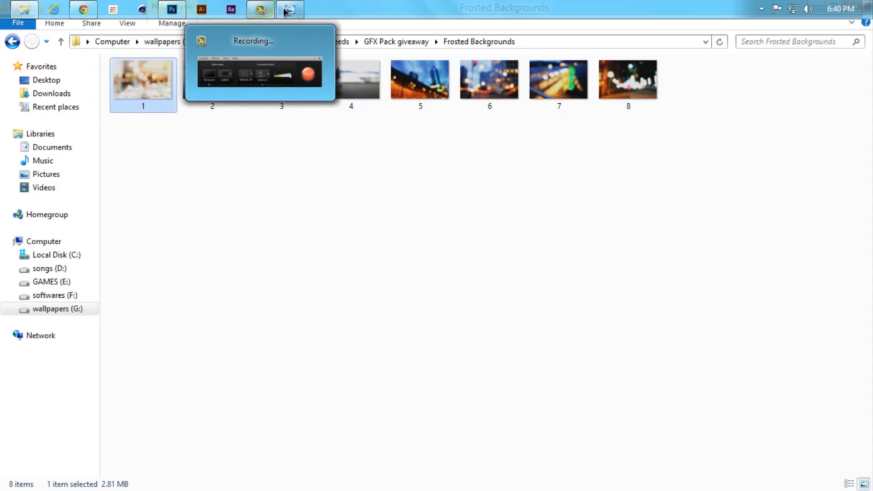
Preview a frosted background image, close it, and move on to the flare images.
{"action": "double_click", "coordinate": [143, 84]}
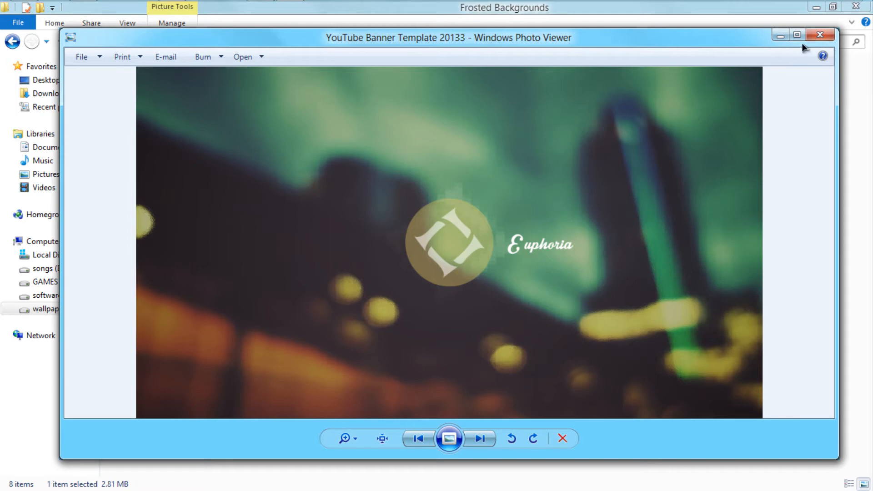
{"action": "left_click", "coordinate": [816, 32]}
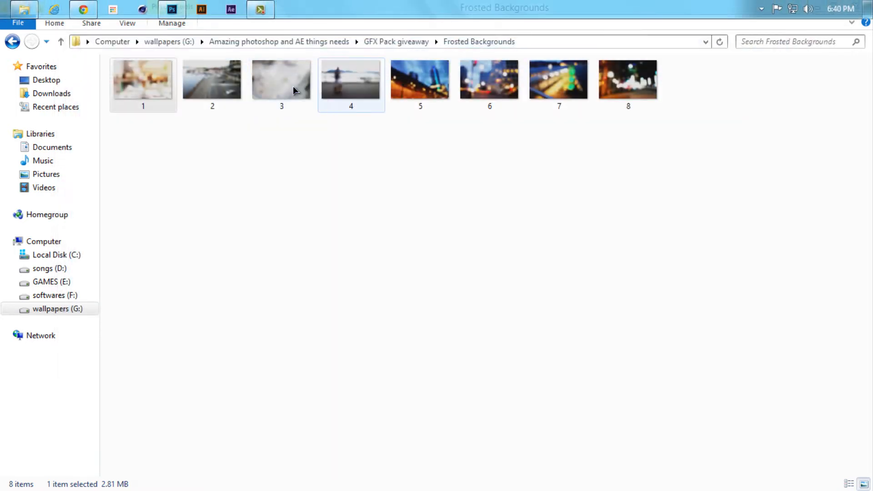
{"action": "left_click", "coordinate": [142, 80]}
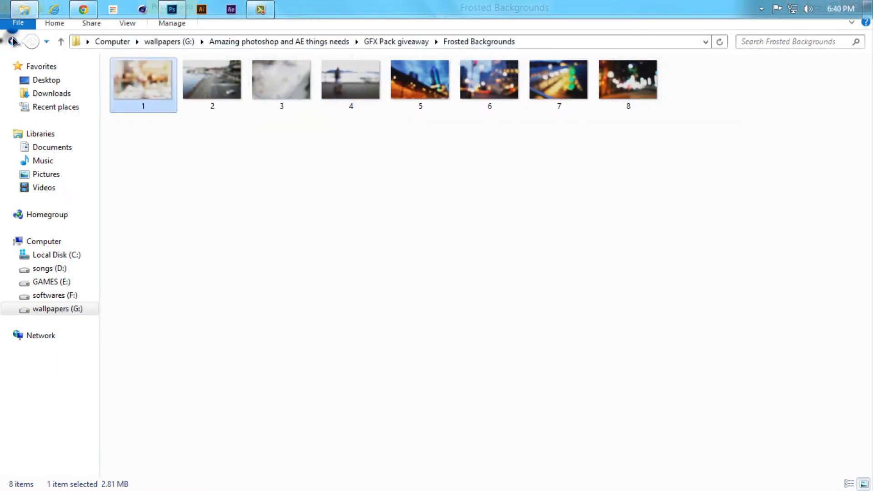
{"action": "left_click", "coordinate": [12, 41]}
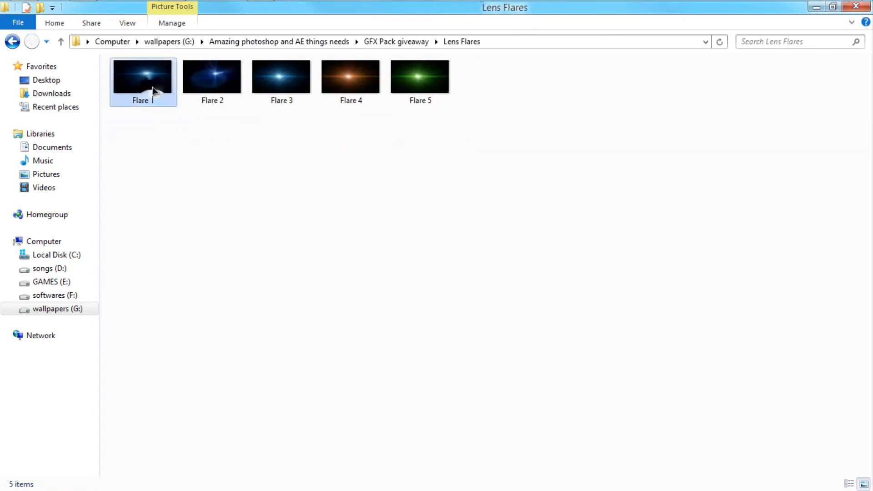
{"action": "right_click", "coordinate": [153, 82]}
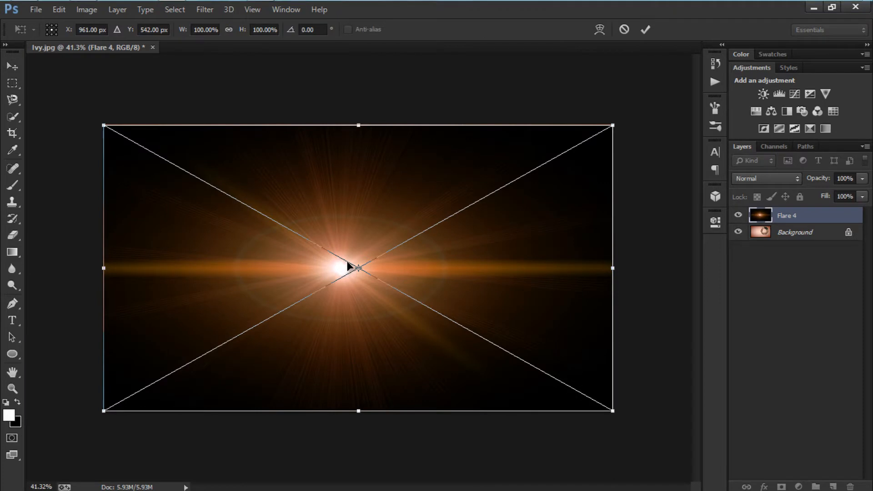
Commit Flare 4, set its layer to Screen, and drag the glow to bottom centre.
{"action": "left_click_drag", "start_coordinate": [356, 267], "coordinate": [352, 273]}
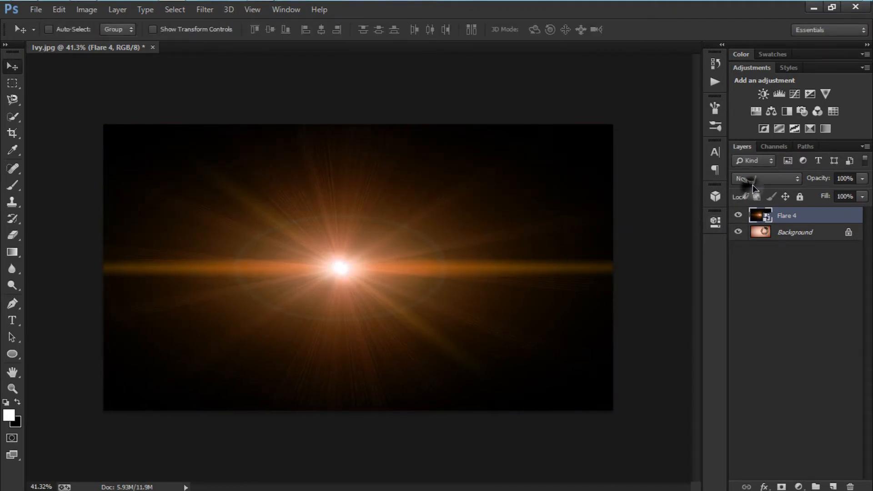
{"action": "left_click", "coordinate": [766, 178]}
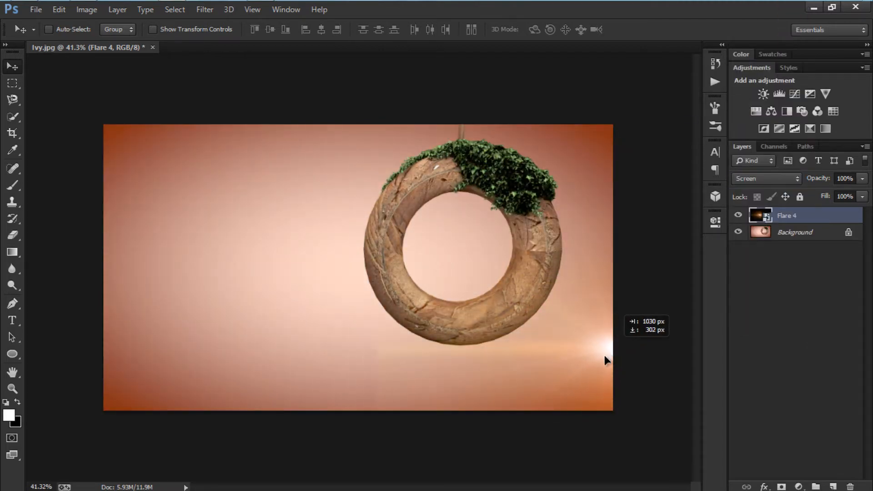
{"action": "left_click_drag", "start_coordinate": [604, 360], "coordinate": [362, 243]}
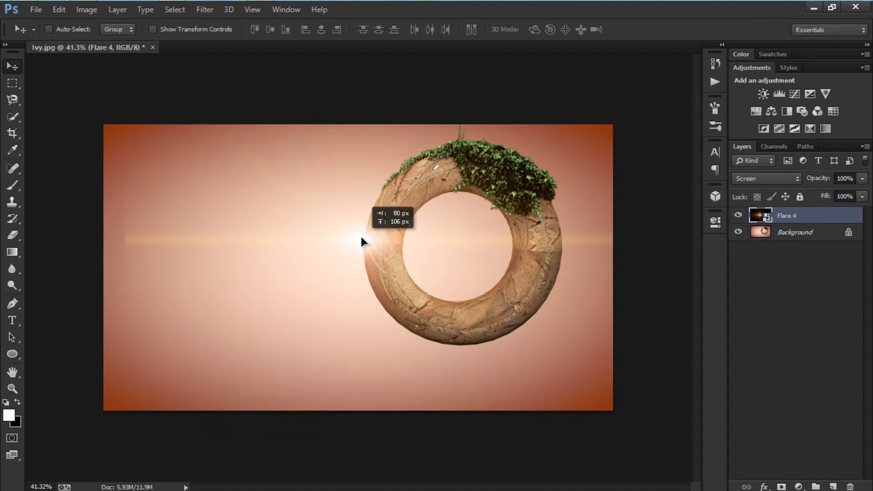
{"action": "left_click_drag", "start_coordinate": [362, 243], "coordinate": [320, 282]}
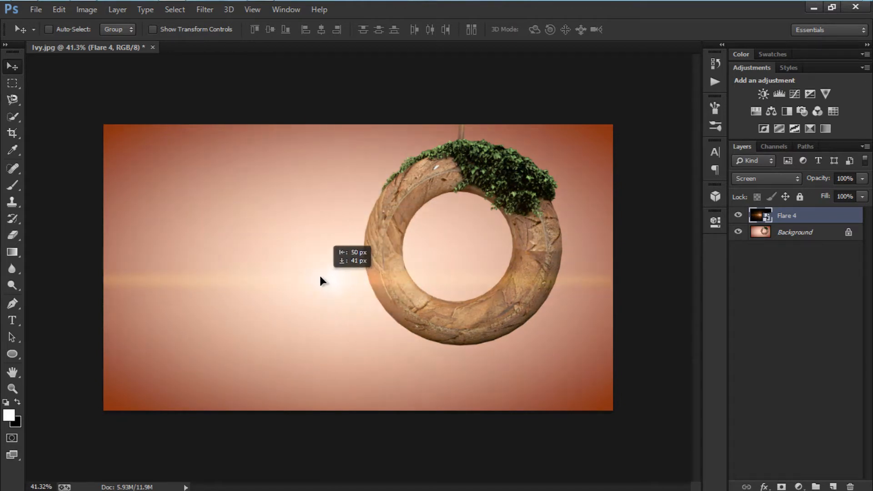
{"action": "left_click_drag", "start_coordinate": [320, 281], "coordinate": [343, 293]}
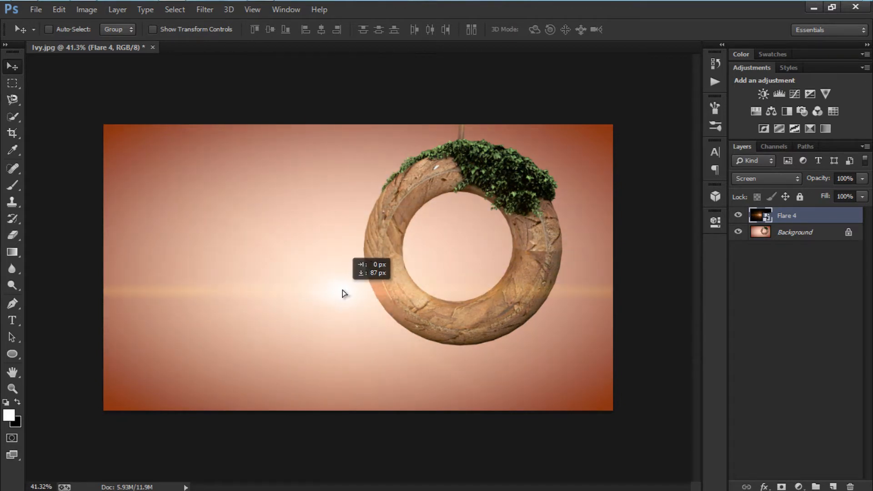
{"action": "left_click_drag", "start_coordinate": [343, 294], "coordinate": [352, 355]}
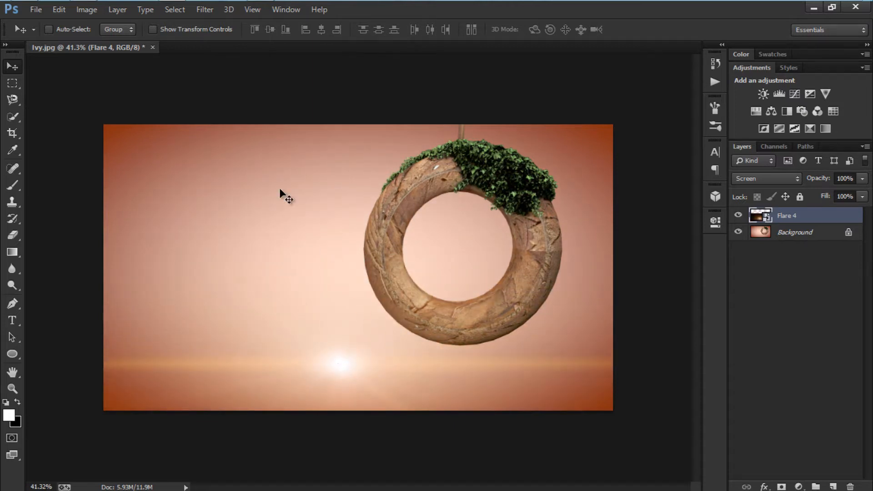
{"action": "mouse_move", "coordinate": [287, 351]}
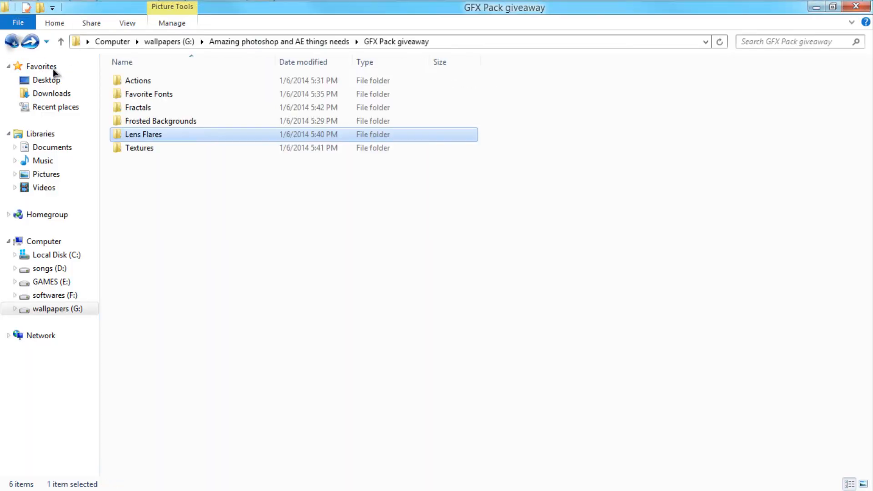
Open the GFX Pack folder that holds the texture images.
{"action": "double_click", "coordinate": [139, 147]}
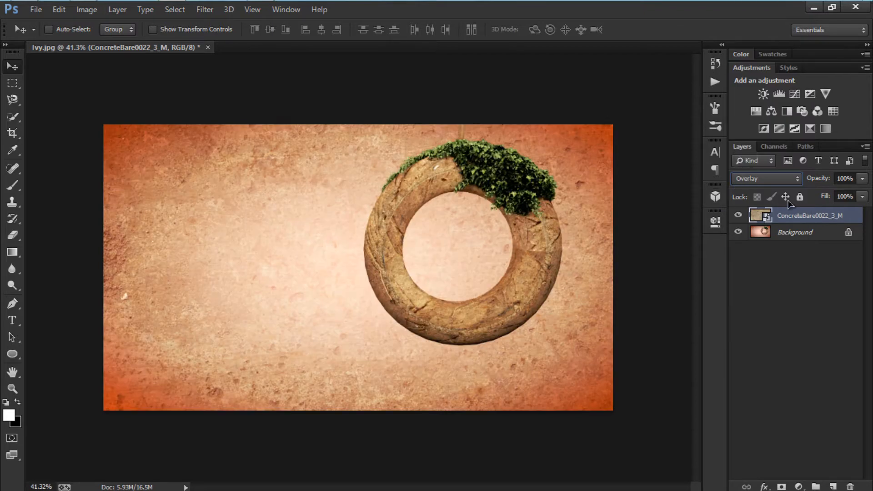
Change the blend mode of the ConcreteBare texture layer.
{"action": "left_click", "coordinate": [767, 179]}
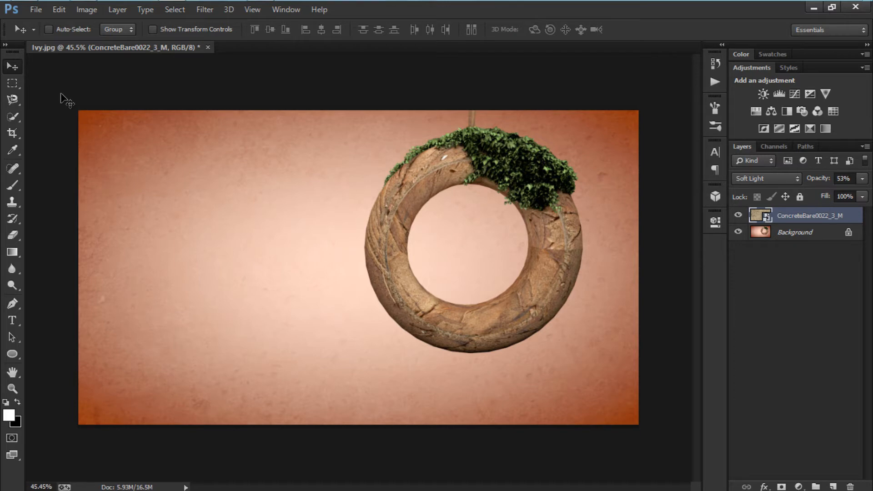
{"action": "mouse_move", "coordinate": [82, 97]}
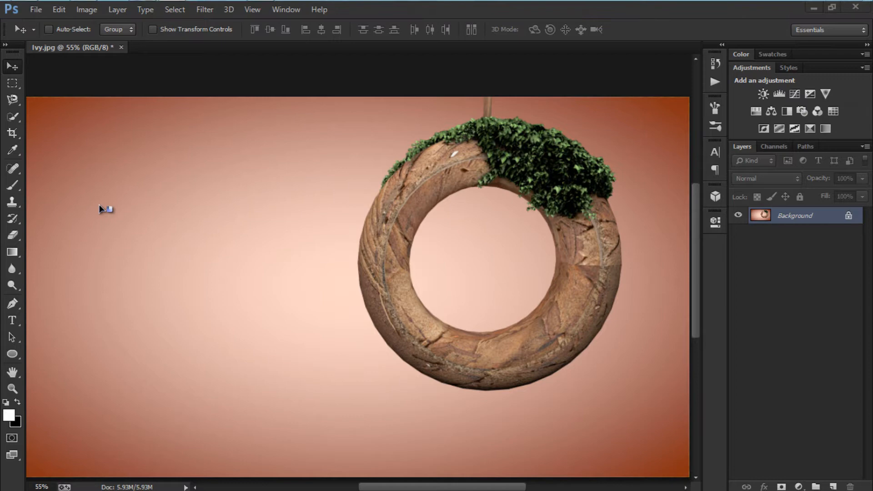
{"action": "mouse_move", "coordinate": [571, 98]}
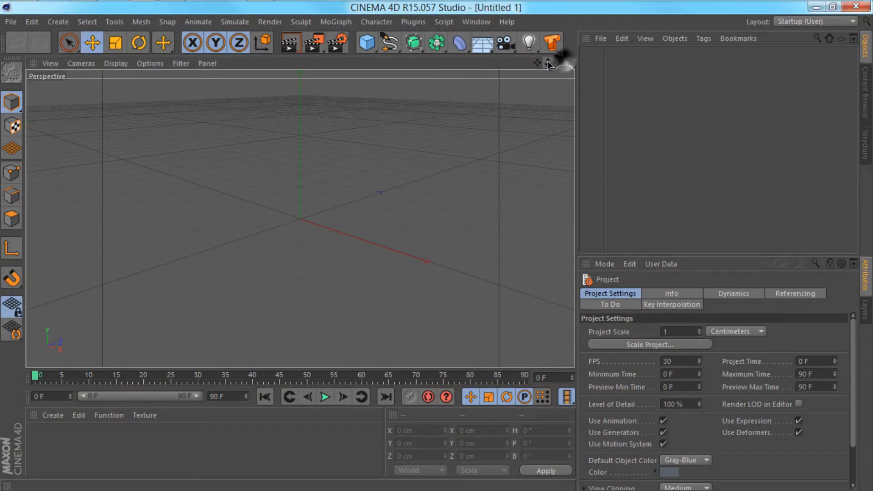
Add a Tube primitive and rotate it to -90 degrees pitch.
{"action": "left_click", "coordinate": [367, 40]}
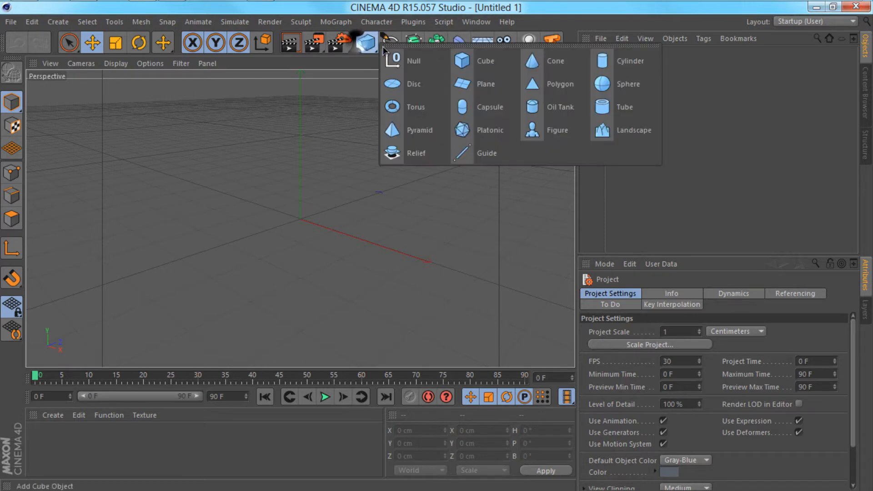
{"action": "mouse_move", "coordinate": [443, 64]}
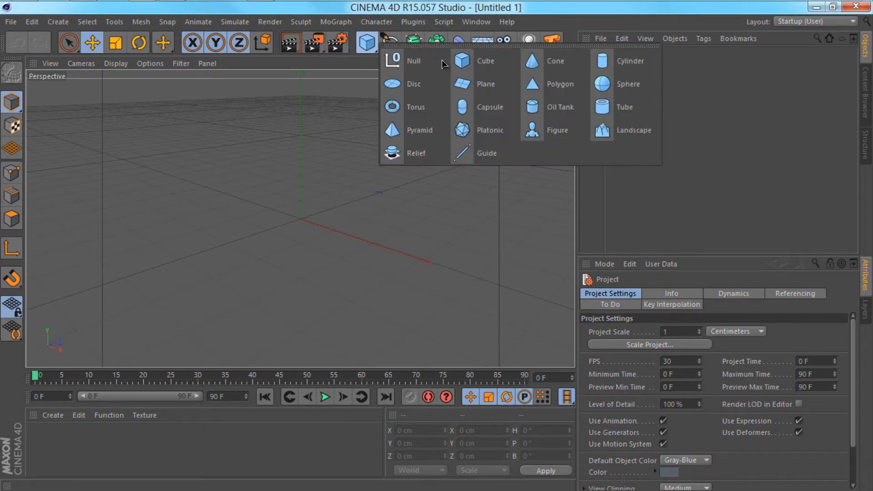
{"action": "left_click", "coordinate": [624, 107]}
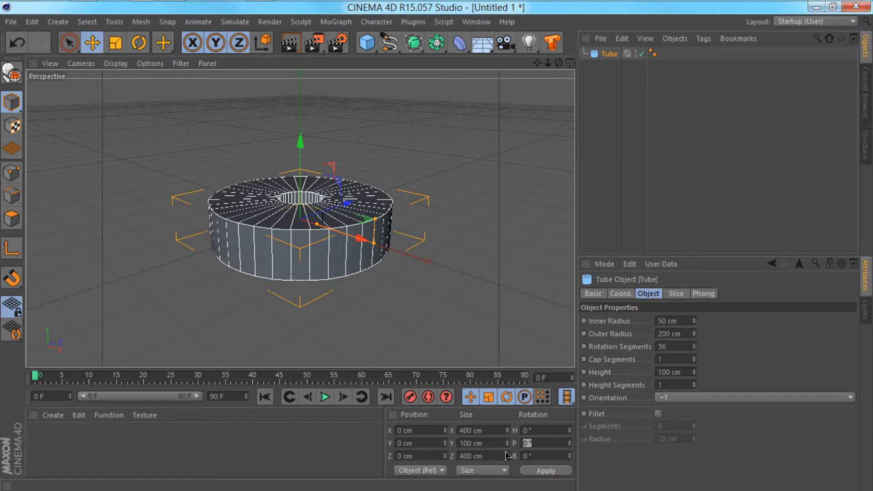
{"action": "type", "text": "-90"}
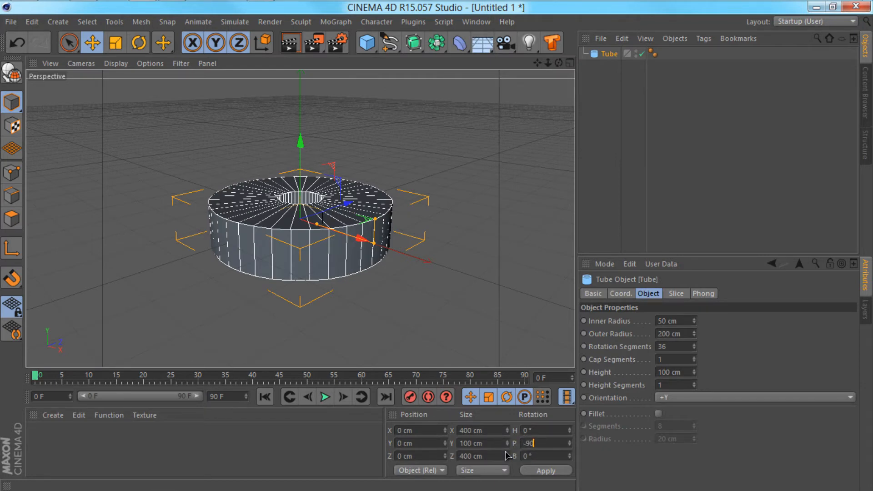
{"action": "key", "text": "Enter"}
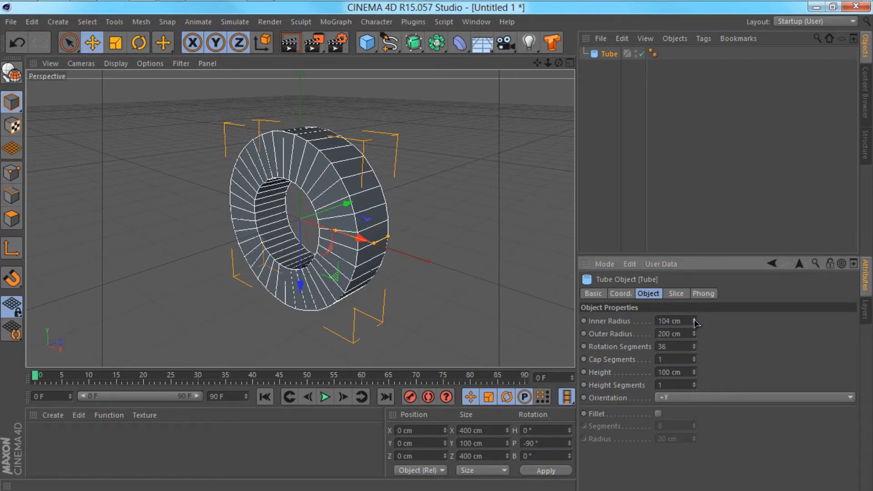
Set Inner Radius 123, Outer Radius 189, Cap Segments 3, and enable a larger fillet.
{"action": "left_click_drag", "start_coordinate": [674, 321], "coordinate": [696, 320]}
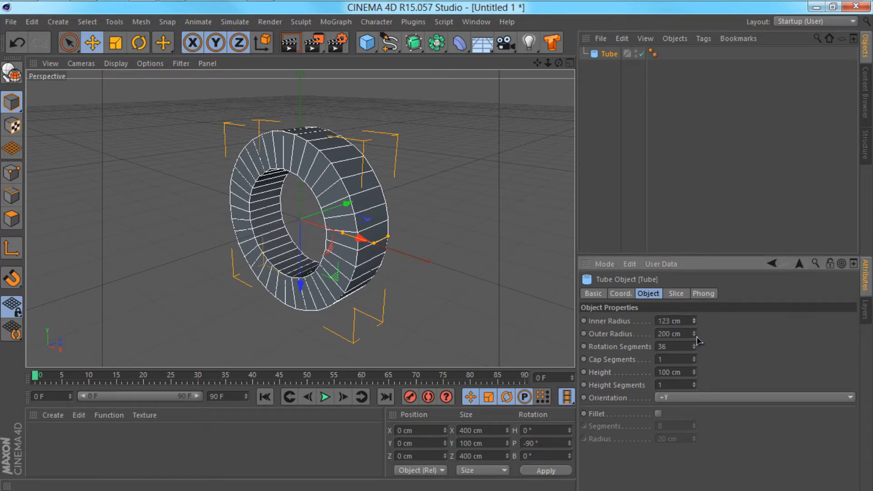
{"action": "left_click_drag", "start_coordinate": [695, 333], "coordinate": [695, 340]}
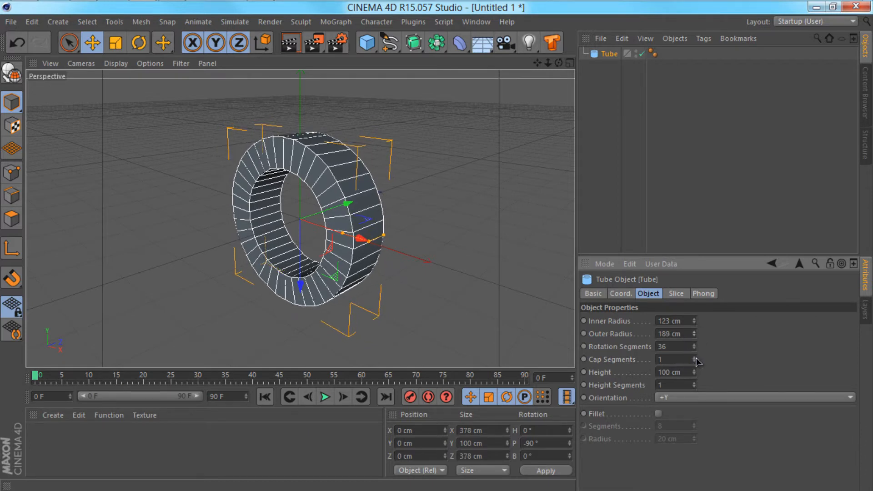
{"action": "left_click", "coordinate": [691, 357]}
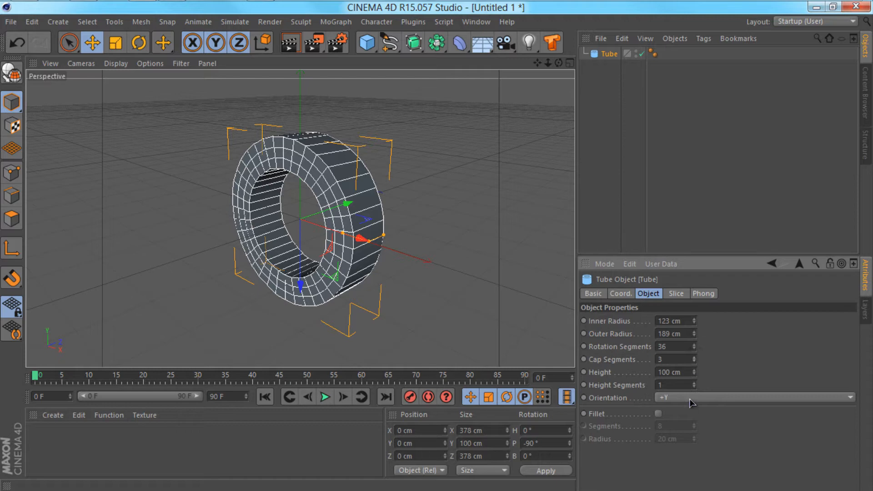
{"action": "left_click", "coordinate": [659, 414]}
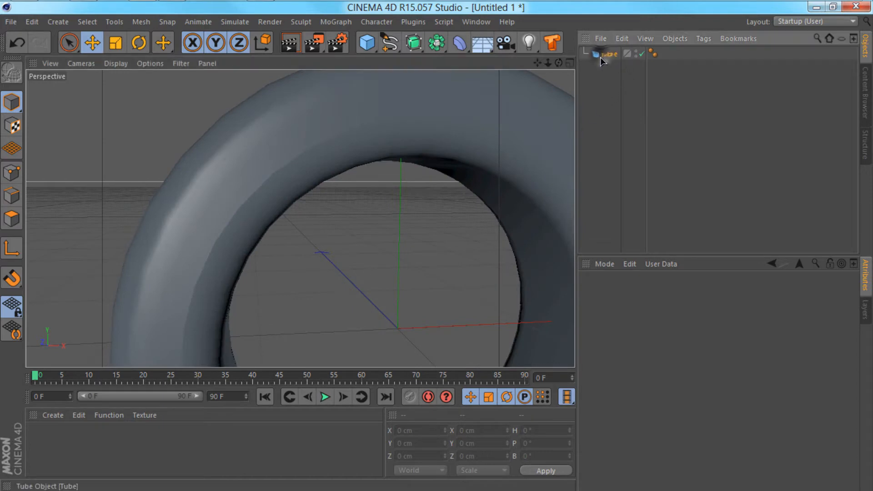
{"action": "left_click", "coordinate": [606, 53]}
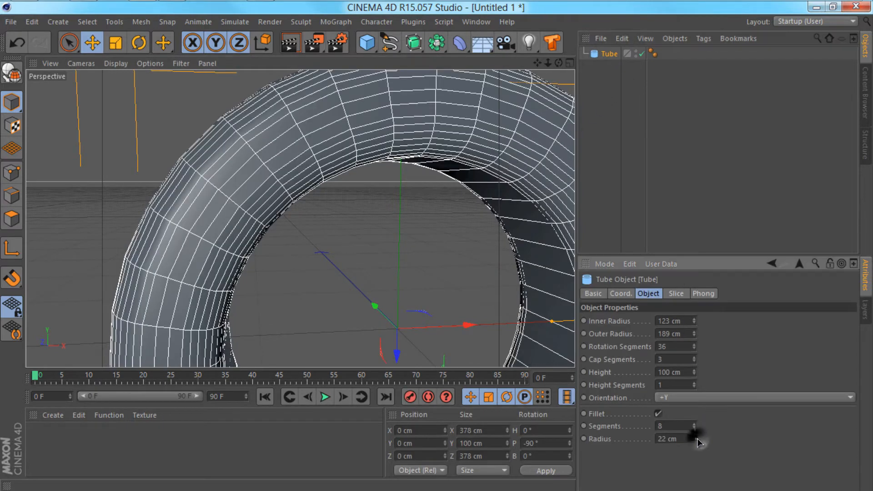
{"action": "left_click_drag", "start_coordinate": [695, 439], "coordinate": [695, 424]}
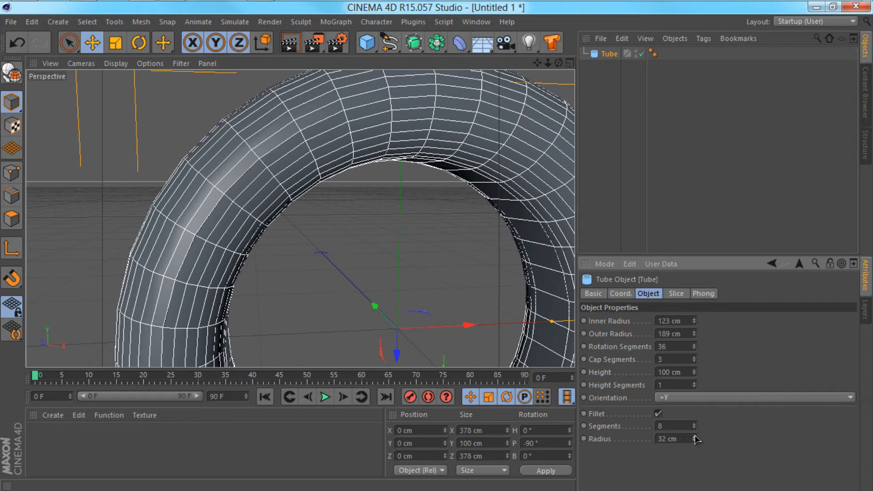
{"action": "left_click_drag", "start_coordinate": [695, 439], "coordinate": [668, 439]}
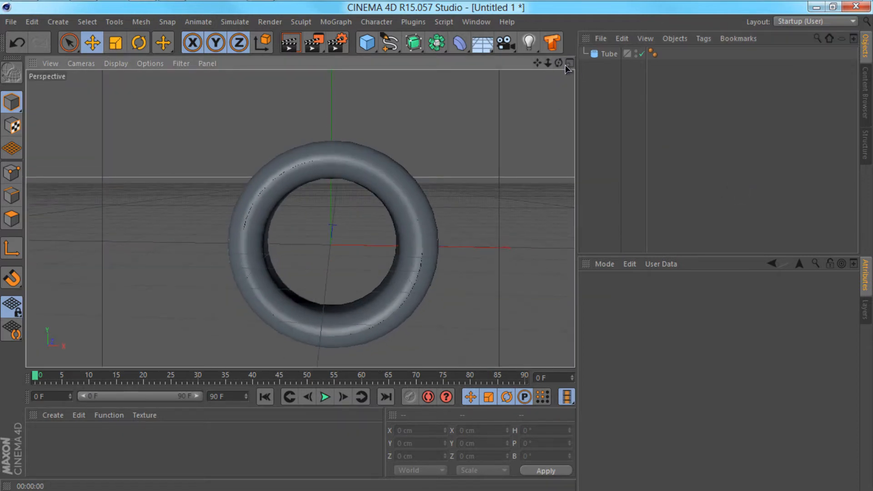
In Front view, draw a vertical Bezier spline above the ring and add a Sweep.
{"action": "left_click", "coordinate": [567, 63]}
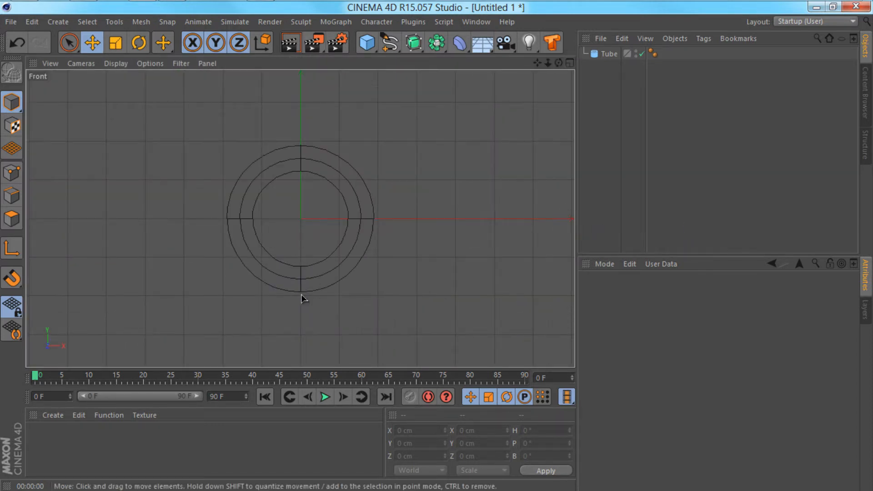
{"action": "left_click", "coordinate": [396, 41]}
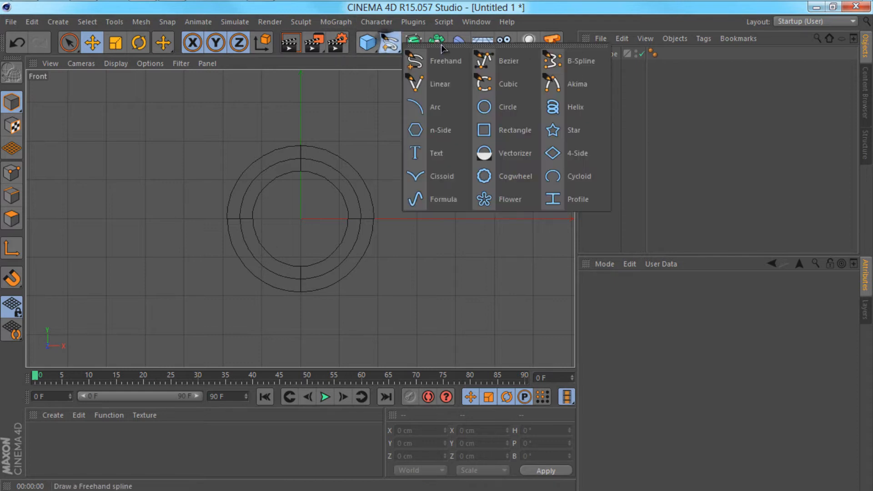
{"action": "left_click", "coordinate": [508, 61]}
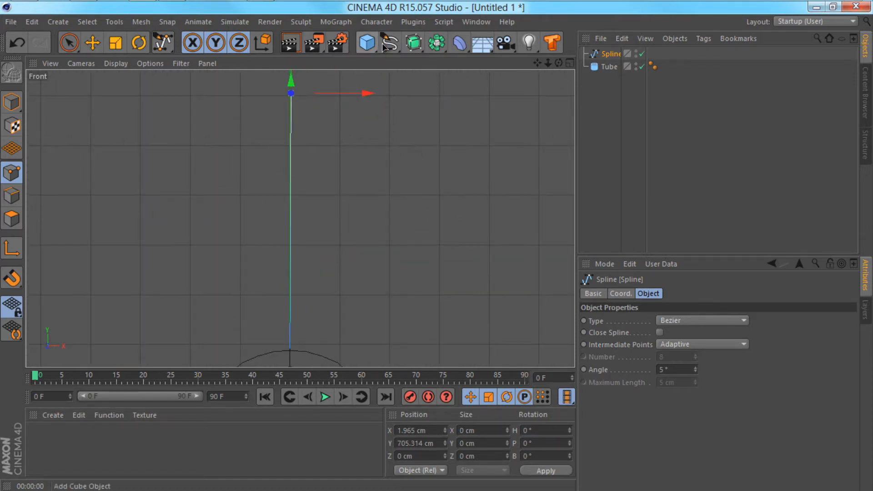
{"action": "left_click", "coordinate": [413, 43]}
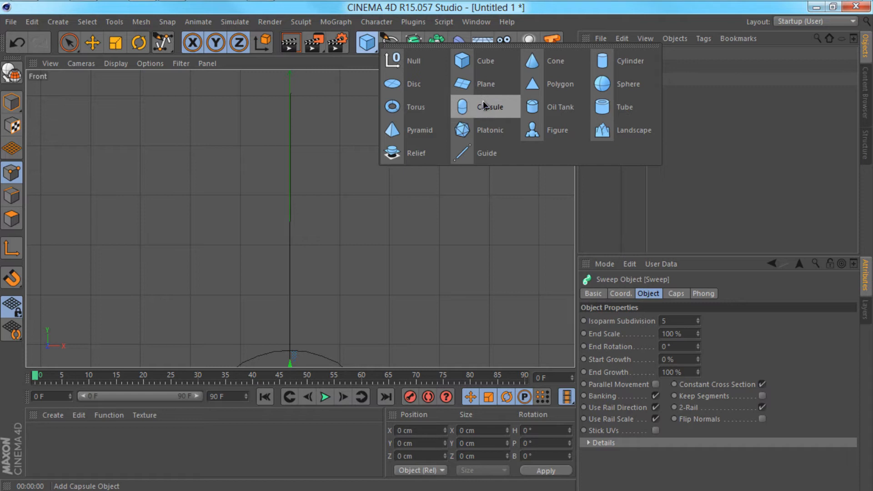
{"action": "left_click", "coordinate": [485, 106]}
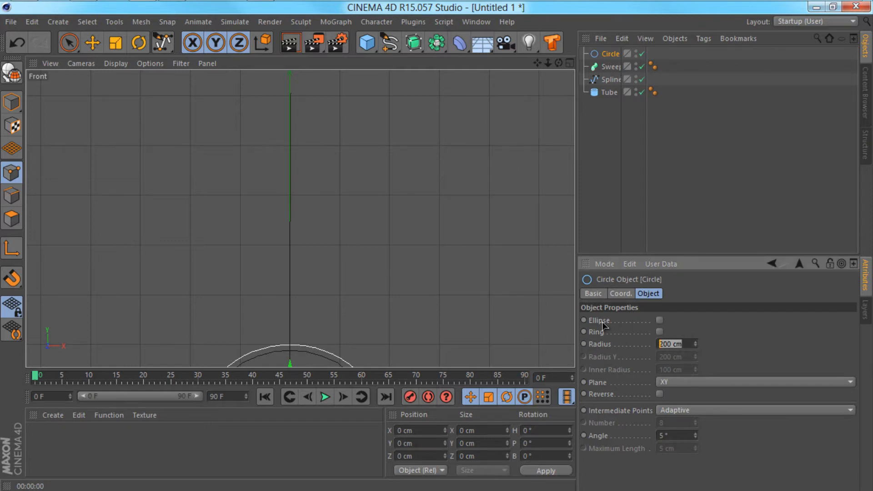
Give the Circle a 6 cm radius, nest Circle and Spline under Sweep, return to Perspective.
{"action": "type", "text": "6"}
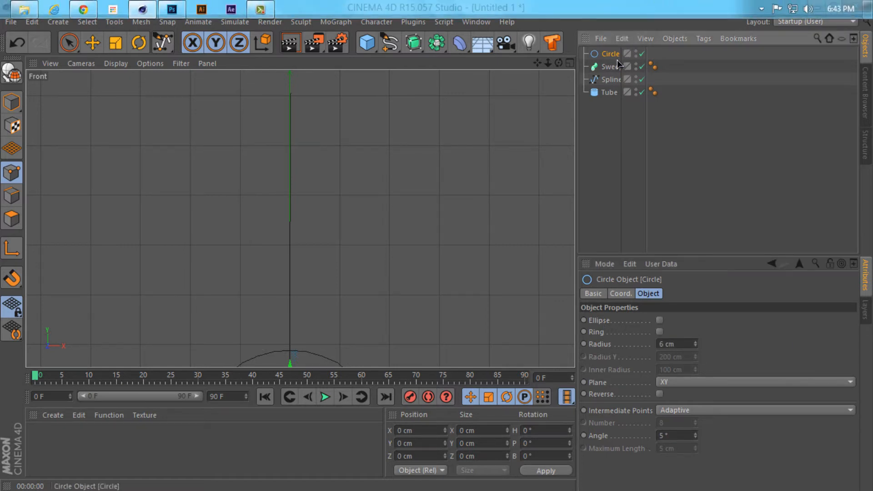
{"action": "left_click", "coordinate": [610, 67]}
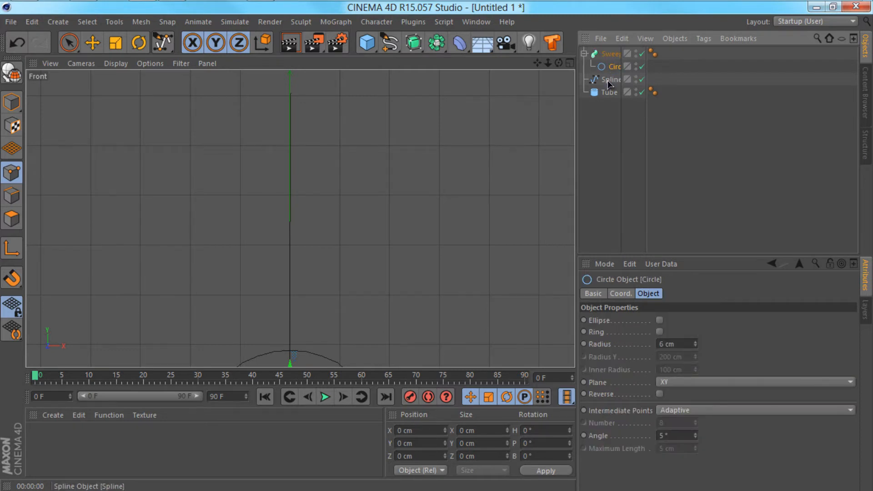
{"action": "left_click", "coordinate": [612, 79]}
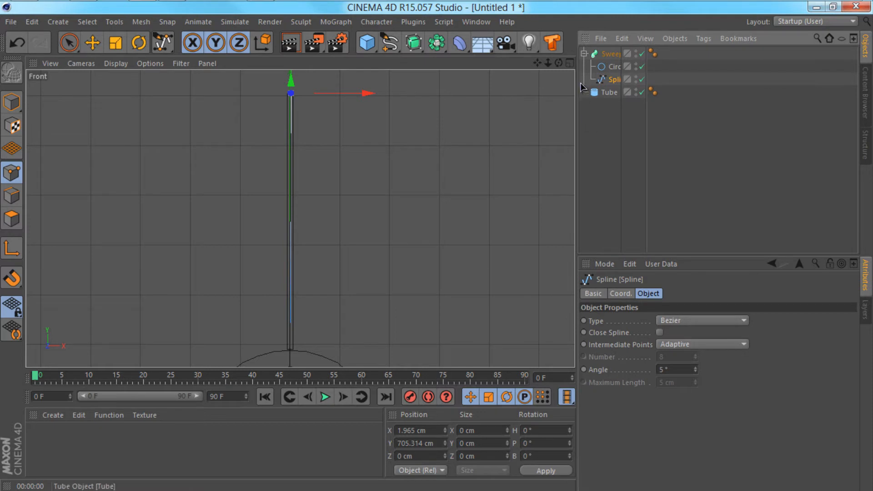
{"action": "left_click", "coordinate": [613, 66]}
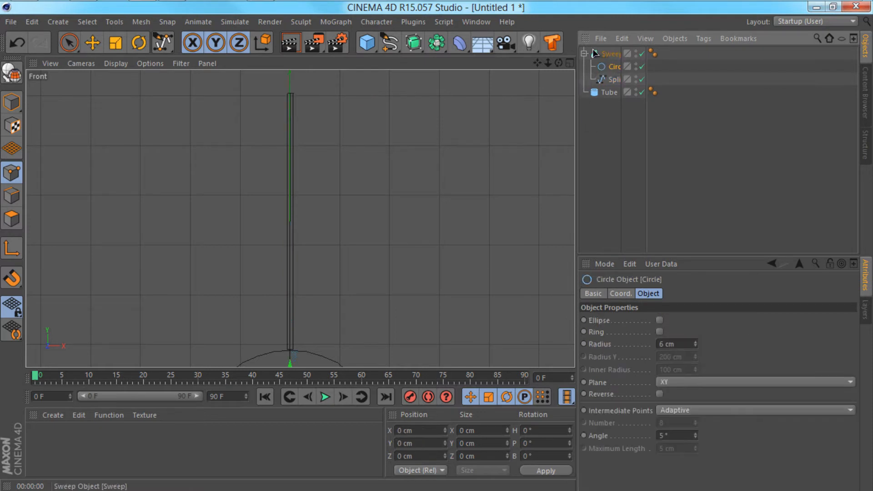
{"action": "mouse_move", "coordinate": [573, 41]}
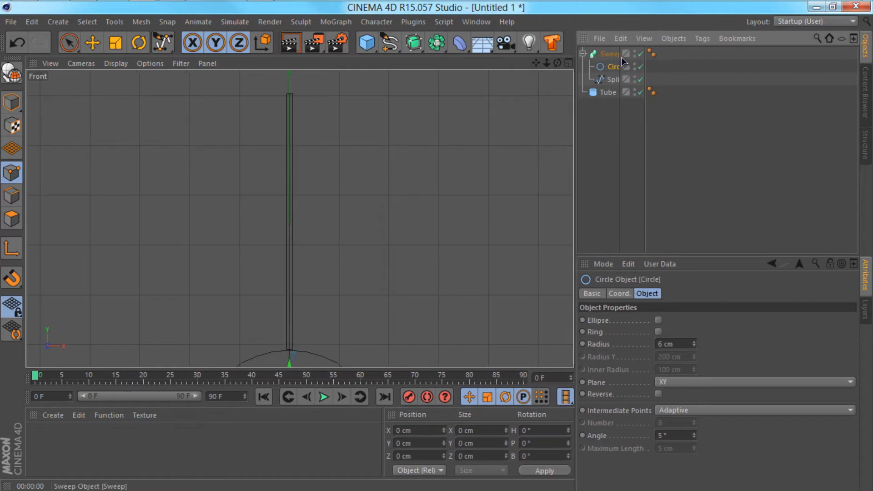
{"action": "left_click", "coordinate": [610, 53]}
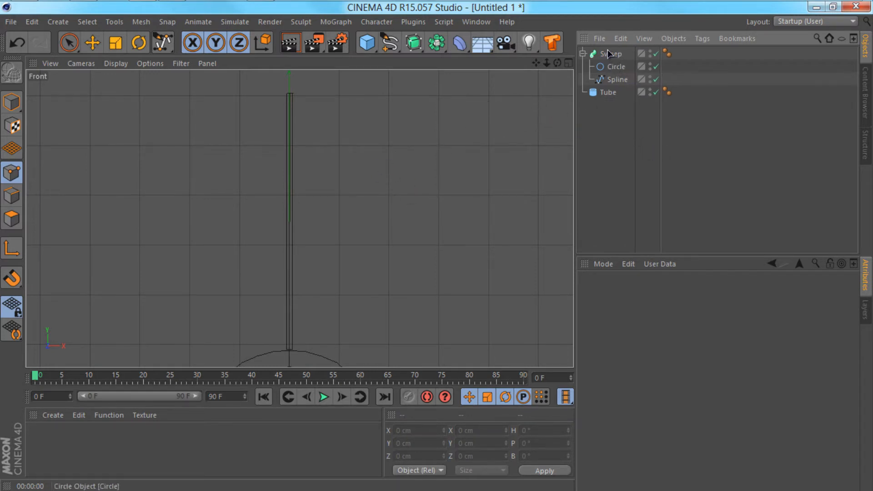
{"action": "left_click", "coordinate": [612, 53]}
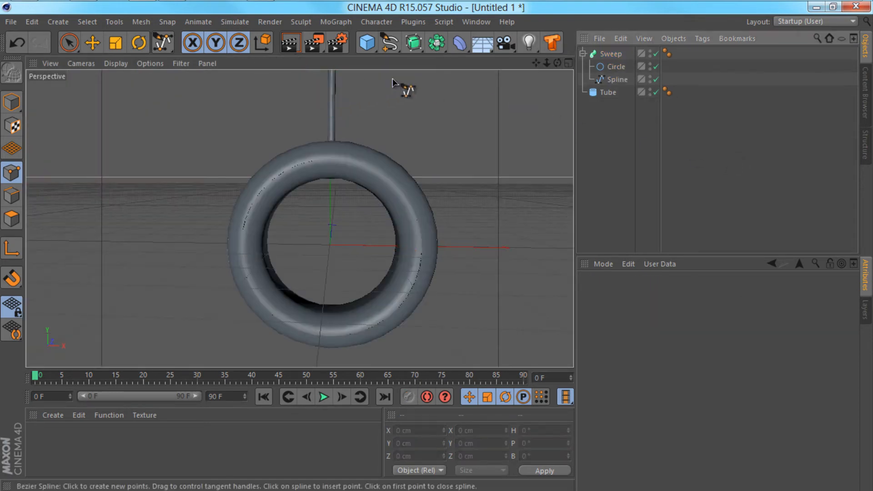
Add the Ivy Grower plugin and select the ring tube for it.
{"action": "left_click", "coordinate": [413, 22]}
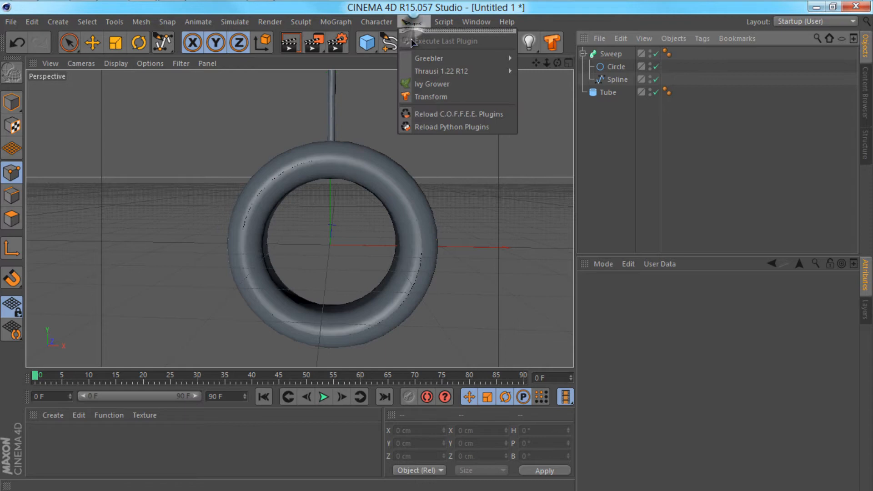
{"action": "left_click", "coordinate": [432, 84]}
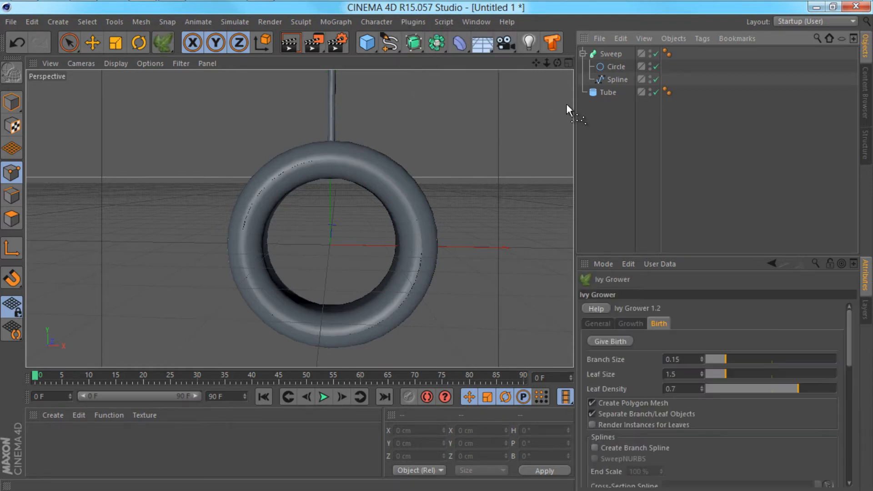
{"action": "mouse_move", "coordinate": [250, 90]}
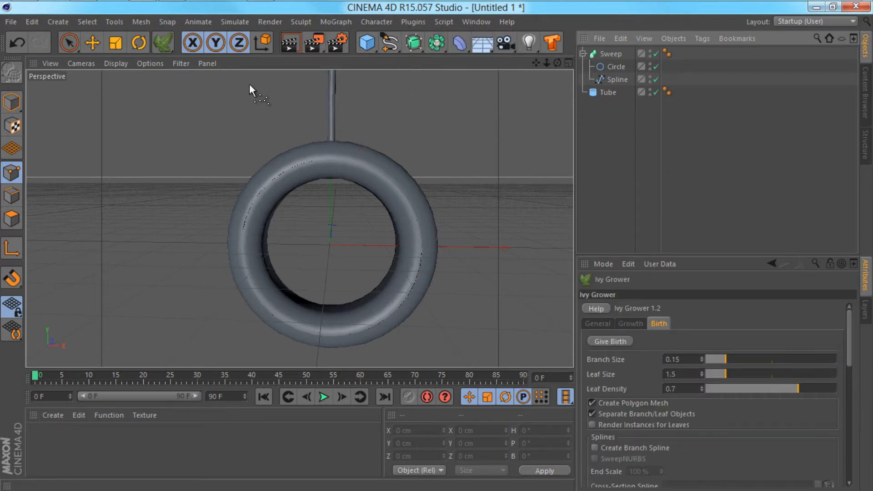
{"action": "left_click", "coordinate": [607, 92]}
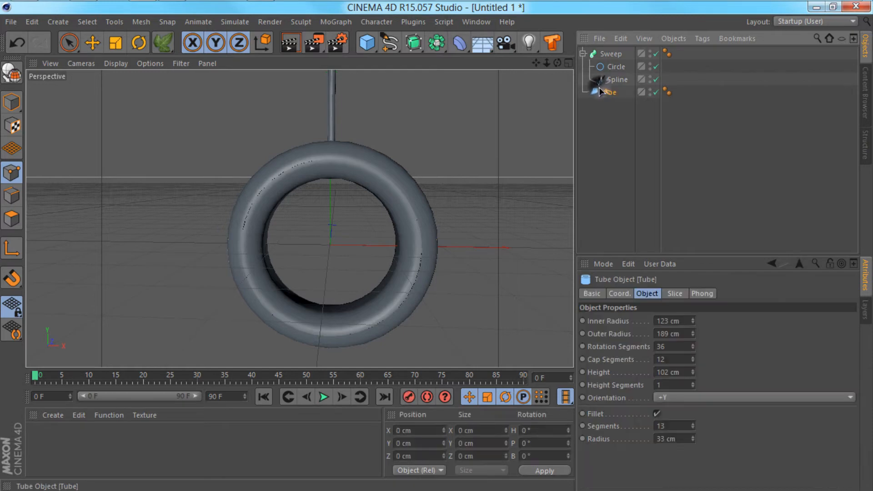
{"action": "left_click", "coordinate": [608, 92]}
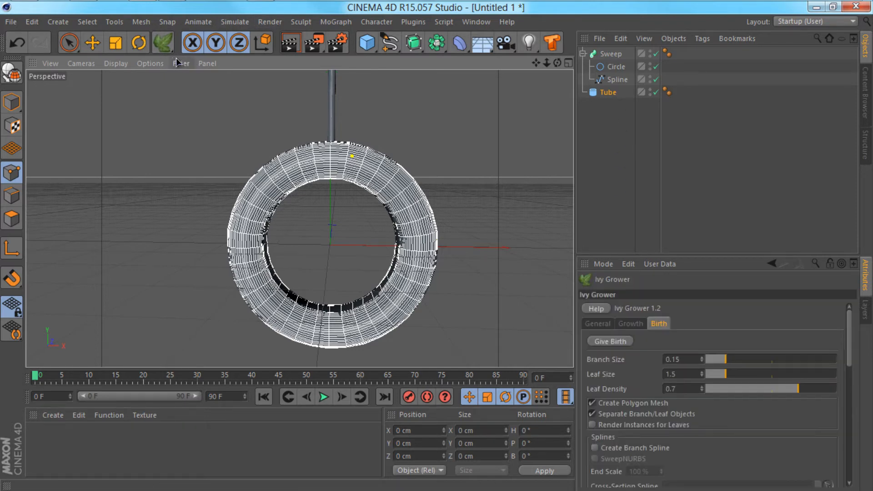
Grow ivy over the ring, stop growing, then give birth to leaves and branches.
{"action": "left_click", "coordinate": [630, 324]}
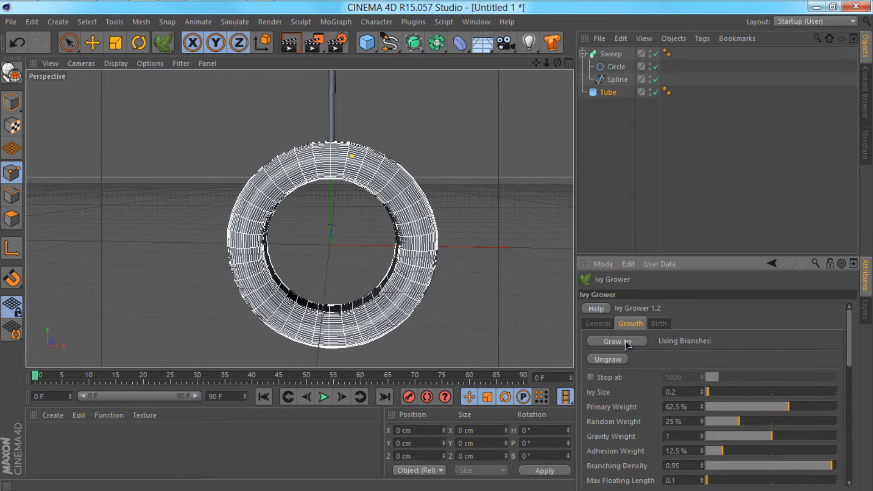
{"action": "left_click", "coordinate": [617, 341]}
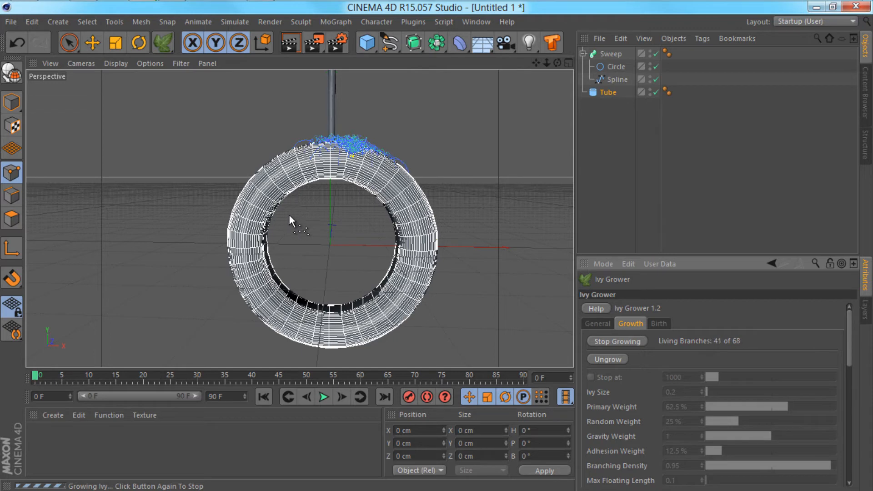
{"action": "mouse_move", "coordinate": [441, 348]}
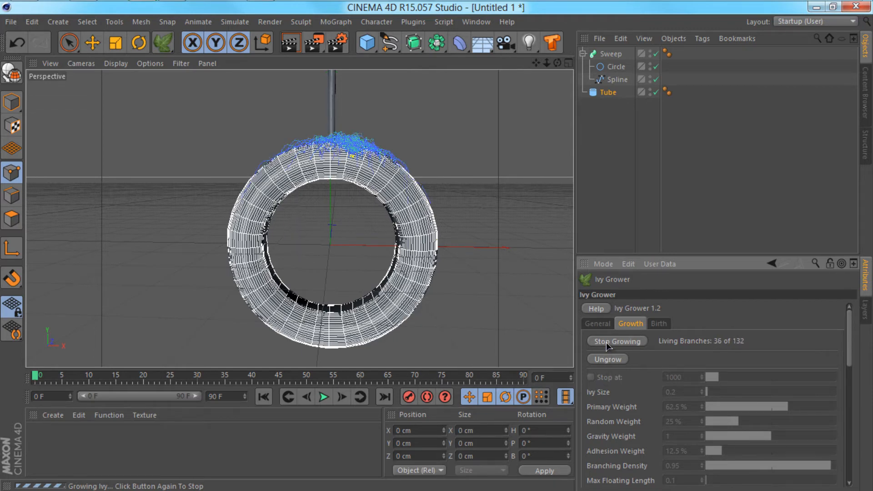
{"action": "left_click", "coordinate": [617, 341]}
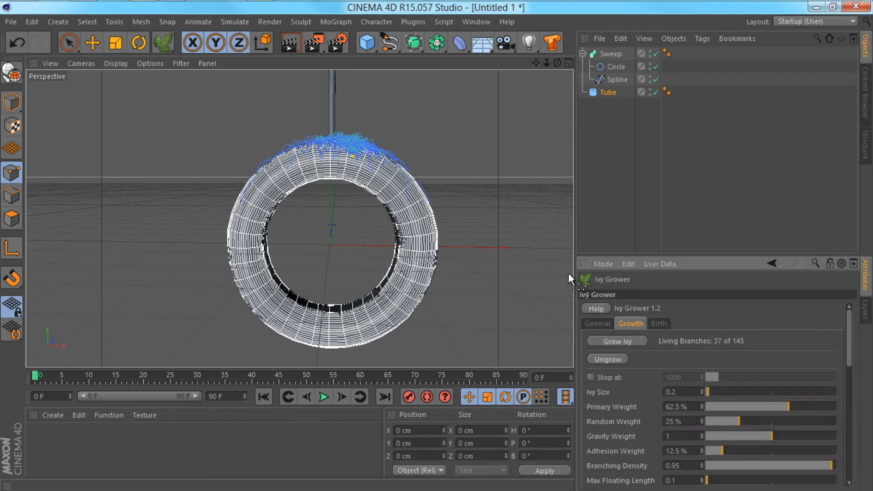
{"action": "mouse_move", "coordinate": [667, 332]}
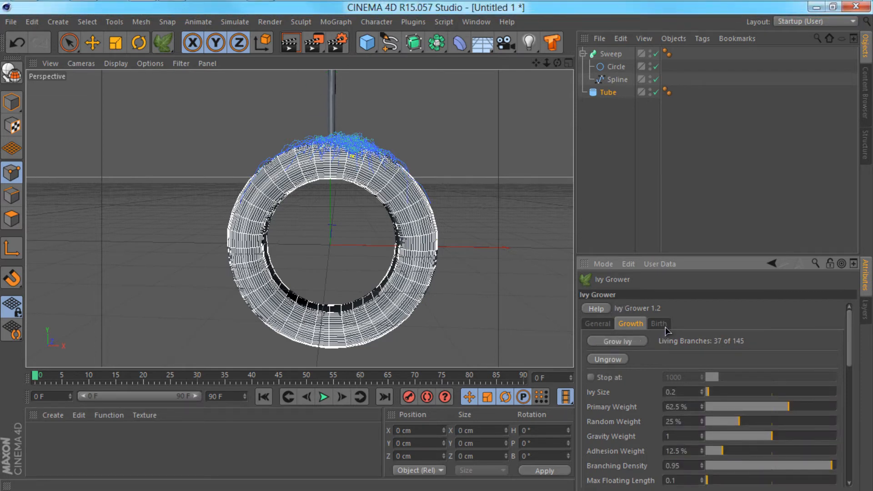
{"action": "left_click", "coordinate": [658, 323]}
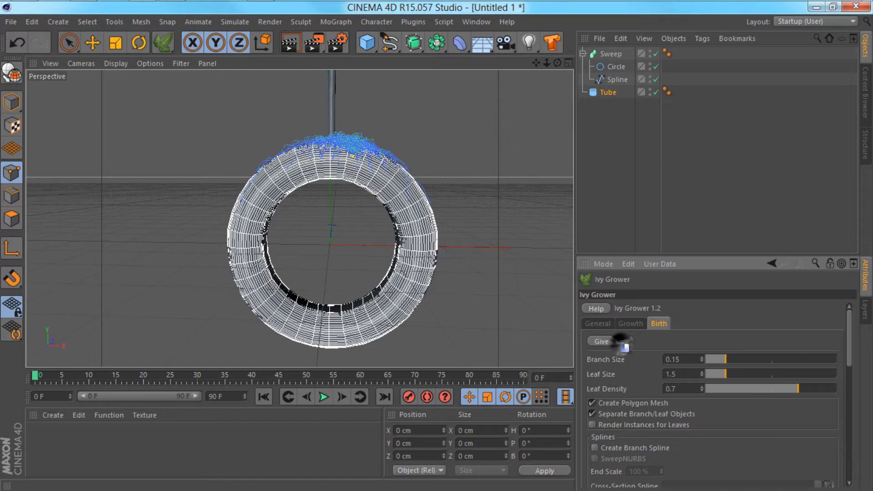
{"action": "left_click", "coordinate": [610, 342]}
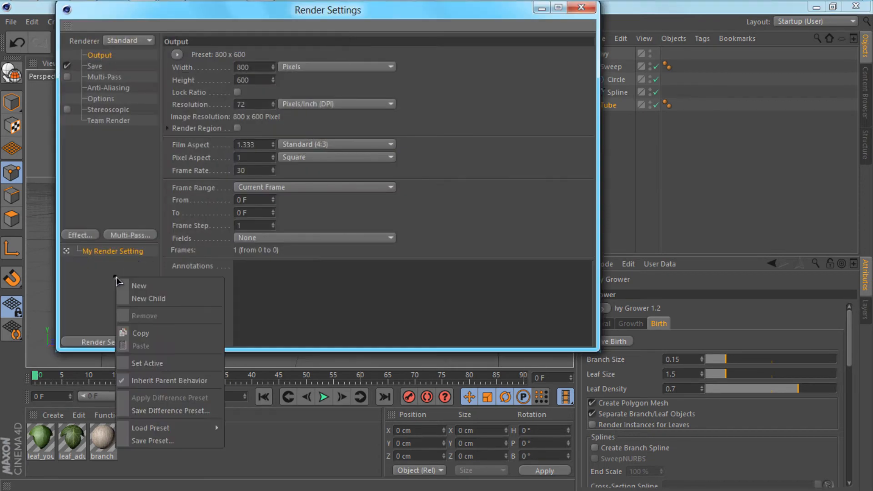
{"action": "mouse_move", "coordinate": [150, 428]}
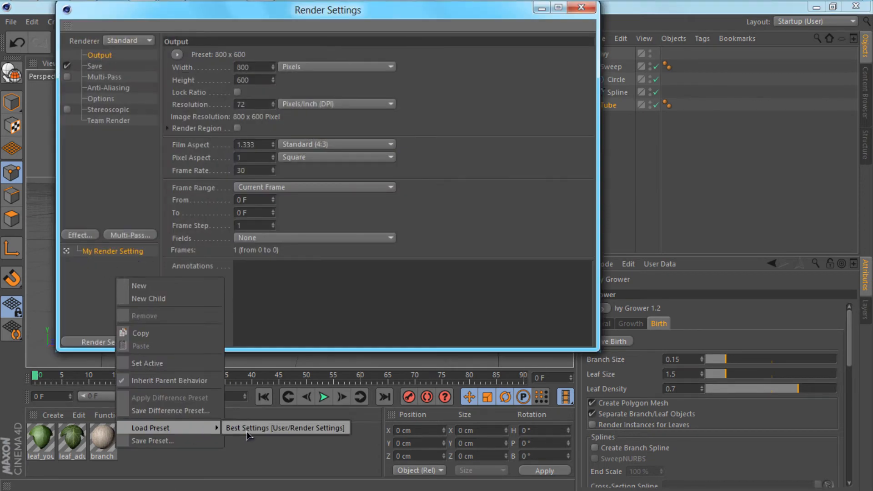
Load the Best Settings preset and review the Ambient Occlusion, Save and Output pages.
{"action": "left_click", "coordinate": [286, 428]}
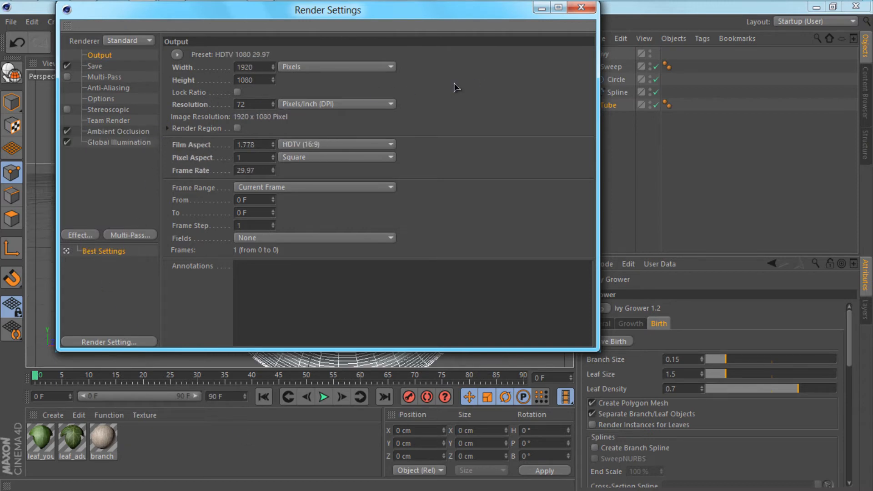
{"action": "left_click", "coordinate": [581, 8]}
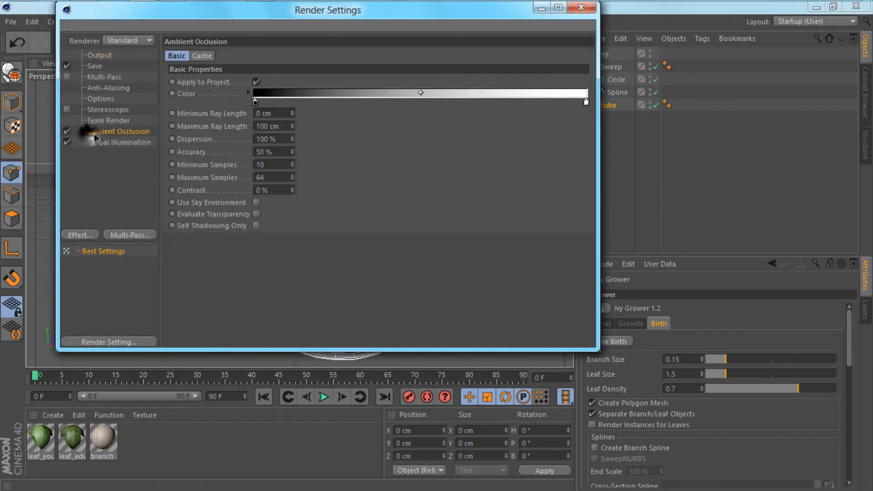
{"action": "left_click", "coordinate": [104, 66]}
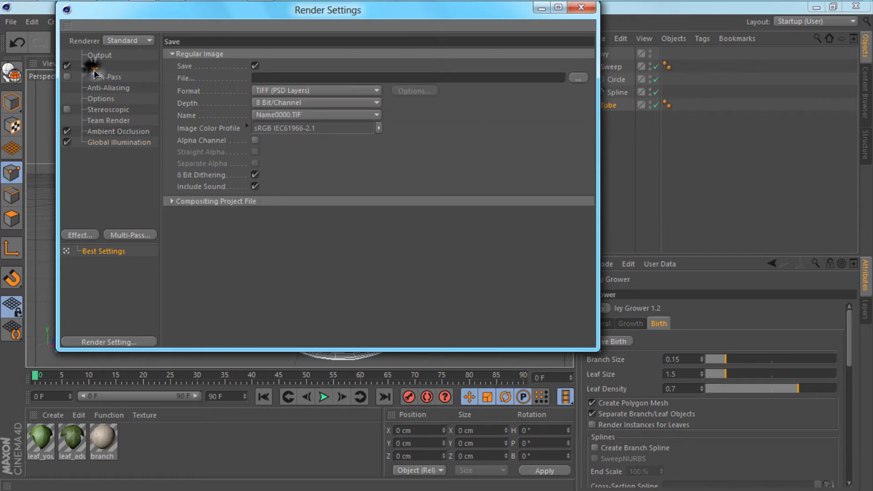
{"action": "left_click", "coordinate": [99, 55]}
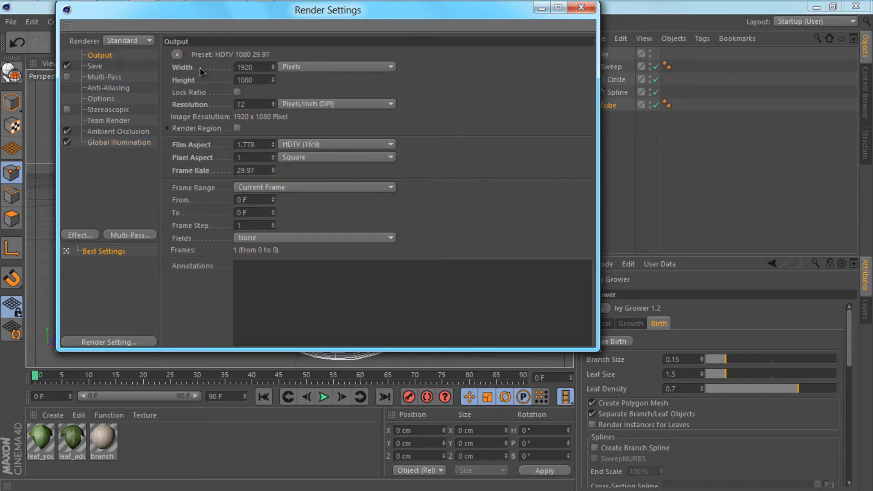
{"action": "mouse_move", "coordinate": [278, 77]}
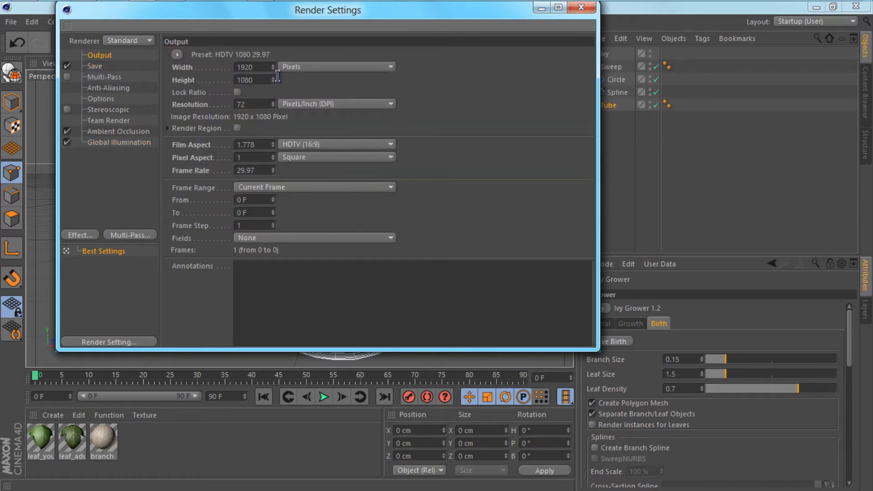
{"action": "left_click", "coordinate": [579, 8]}
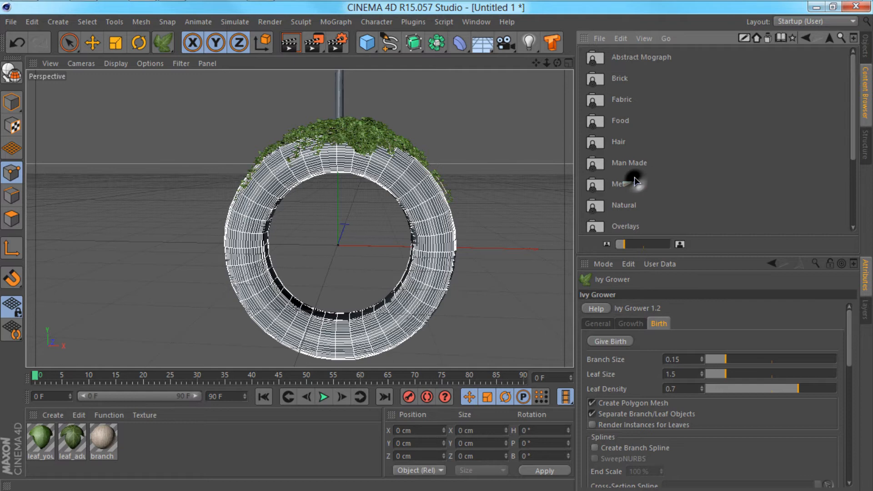
Browse the Content Browser to the wood materials and load Fiberboard Dark.
{"action": "scroll", "scroll_direction": "down", "scroll_amount": 3}
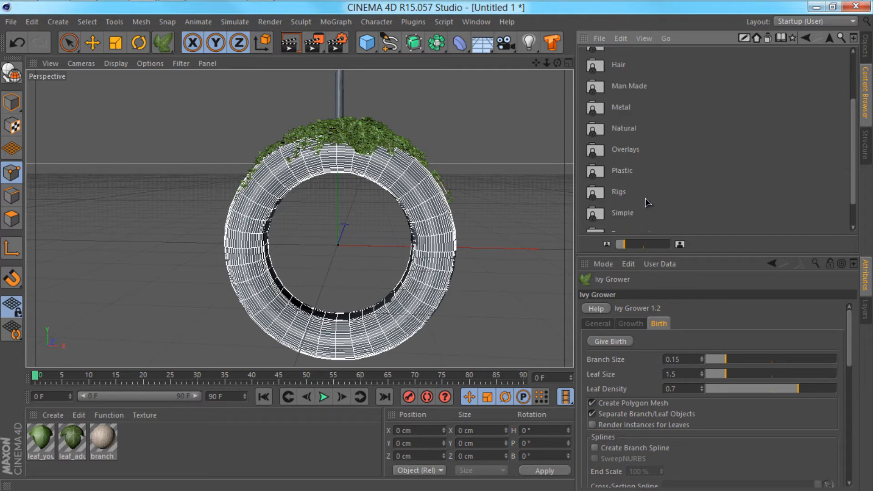
{"action": "scroll", "scroll_direction": "down", "scroll_amount": 3}
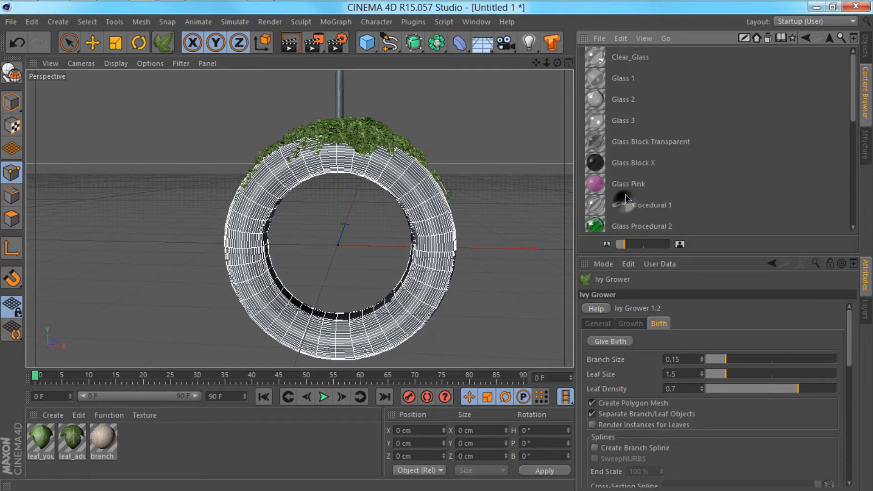
{"action": "left_click", "coordinate": [828, 39]}
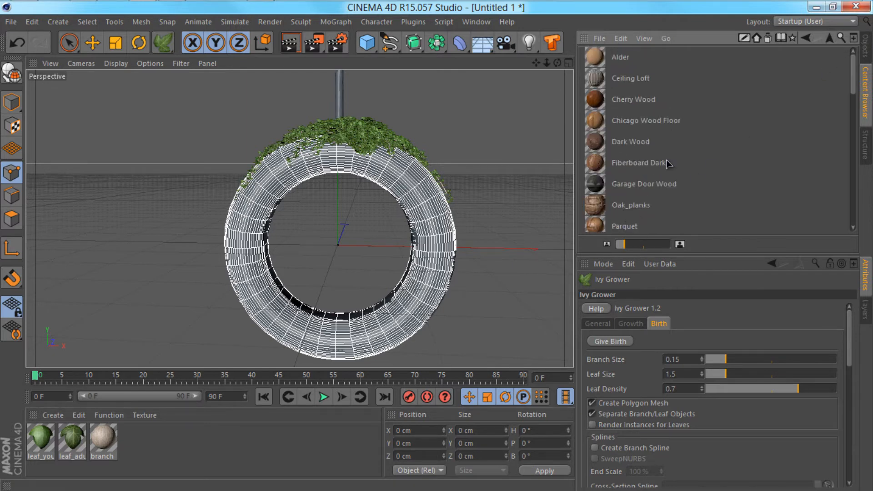
{"action": "mouse_move", "coordinate": [653, 162]}
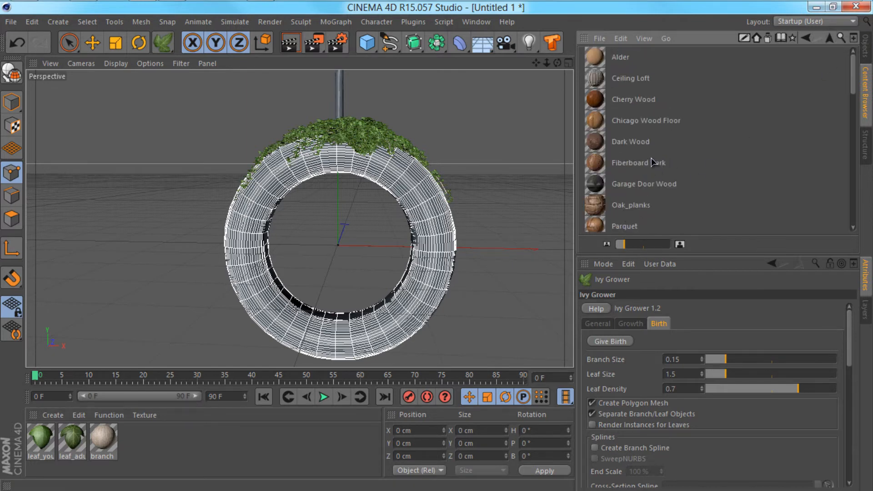
{"action": "left_click", "coordinate": [639, 163]}
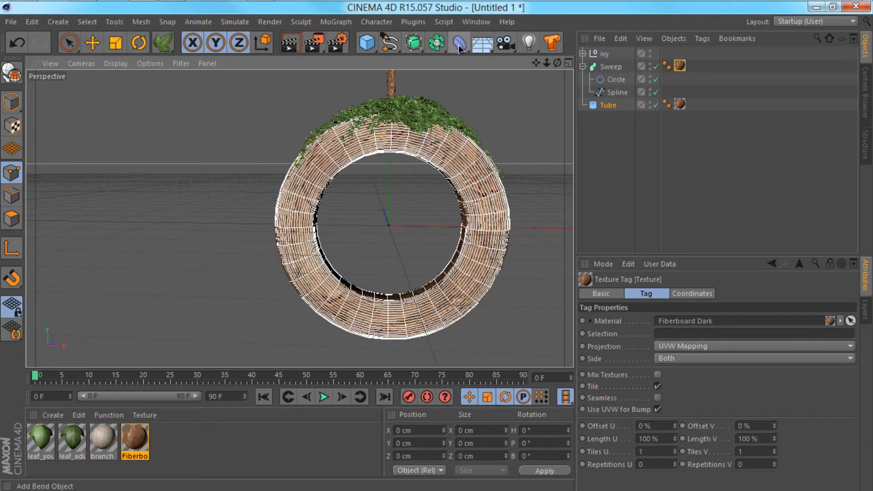
{"action": "mouse_move", "coordinate": [478, 41]}
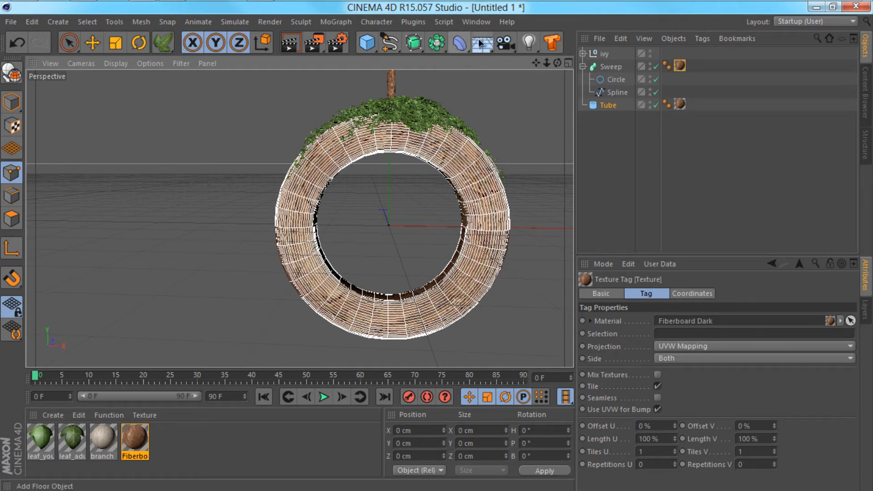
Add a Background object and set a new material's Color texture to Gradient.
{"action": "left_click", "coordinate": [480, 41]}
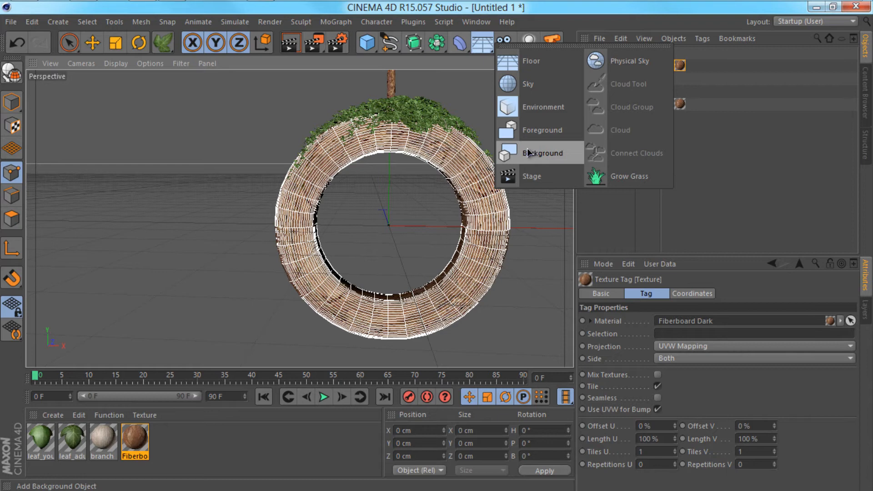
{"action": "left_click", "coordinate": [544, 153]}
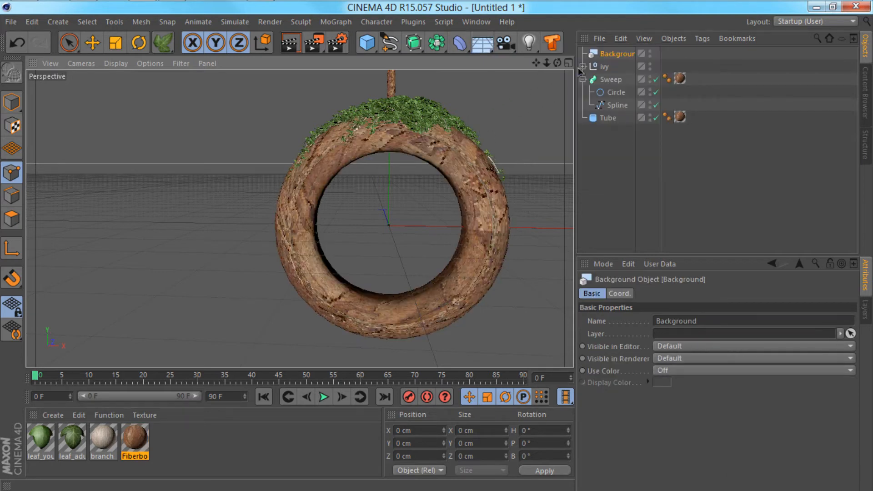
{"action": "mouse_move", "coordinate": [426, 114]}
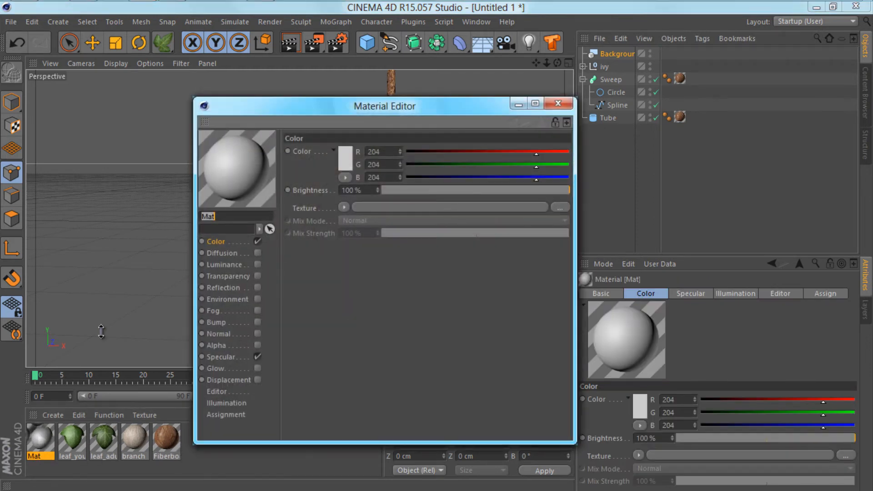
{"action": "left_click", "coordinate": [344, 208]}
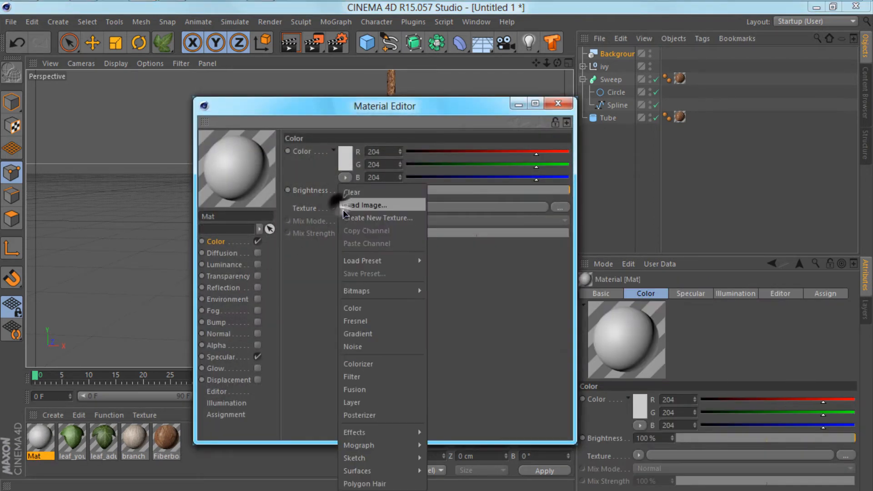
{"action": "mouse_move", "coordinate": [362, 347]}
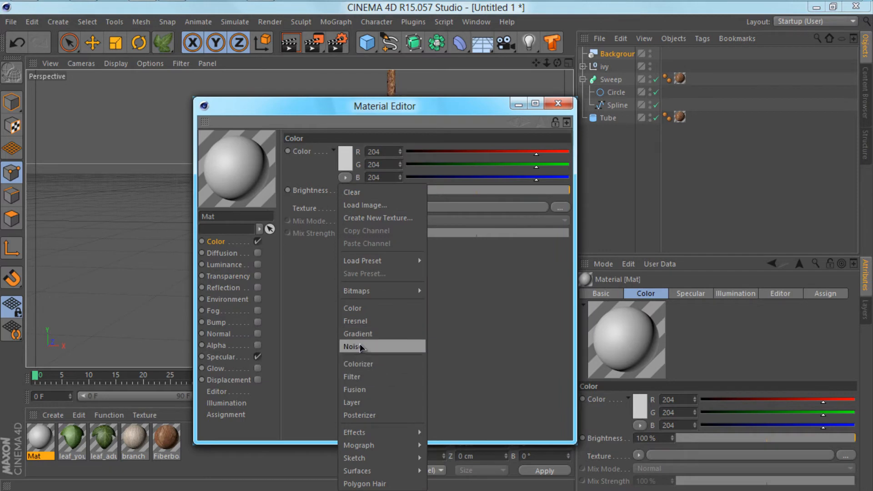
{"action": "left_click", "coordinate": [357, 334]}
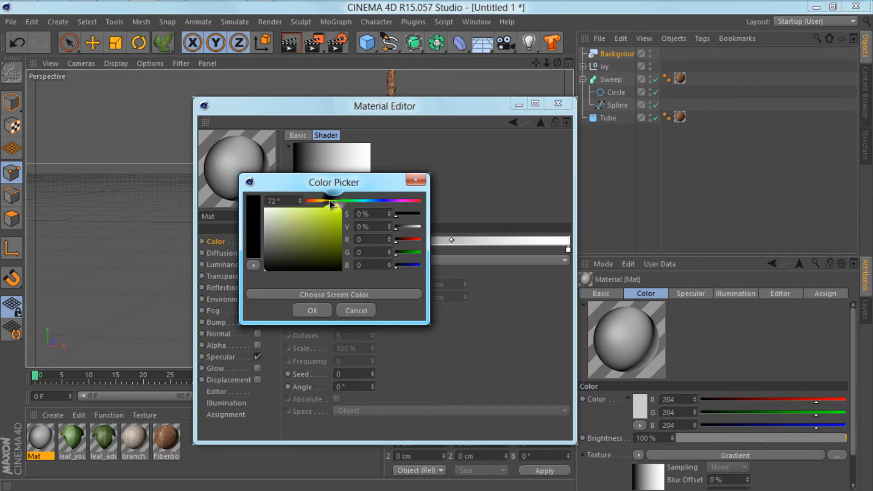
Set yellow gradient stops and make the gradient type 2D - Circular.
{"action": "left_click", "coordinate": [312, 311]}
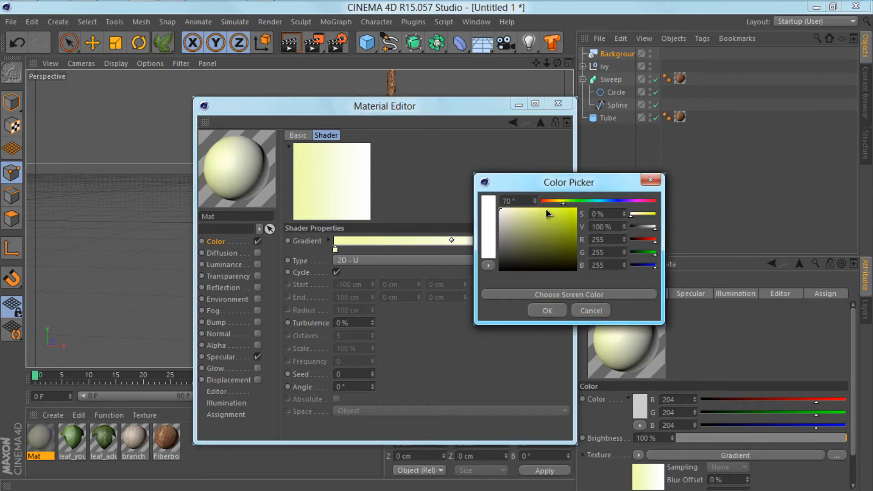
{"action": "left_click", "coordinate": [547, 311]}
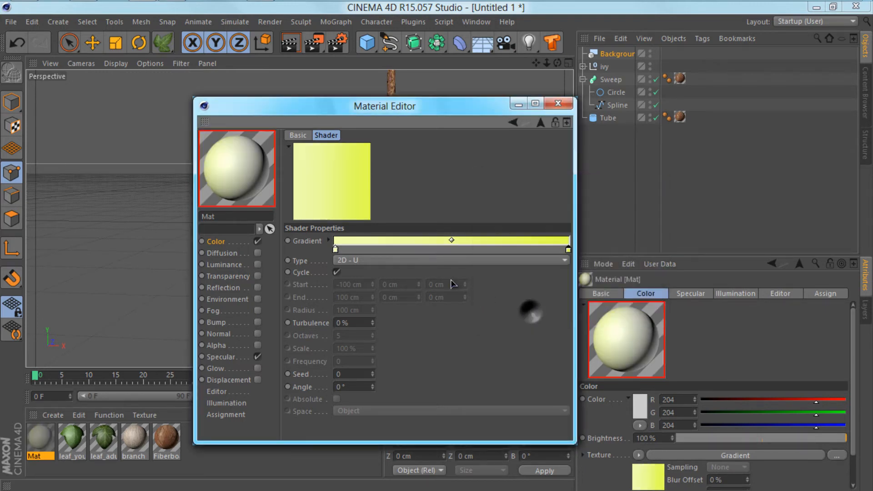
{"action": "left_click", "coordinate": [451, 260]}
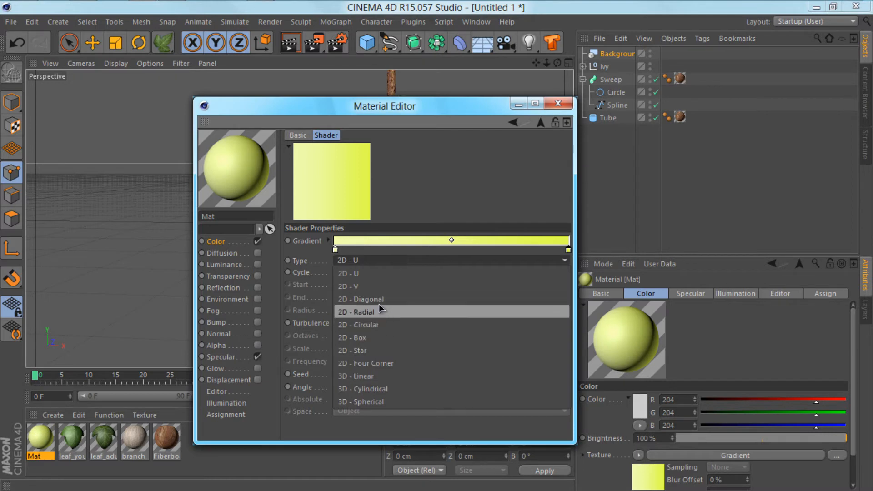
{"action": "left_click", "coordinate": [358, 324]}
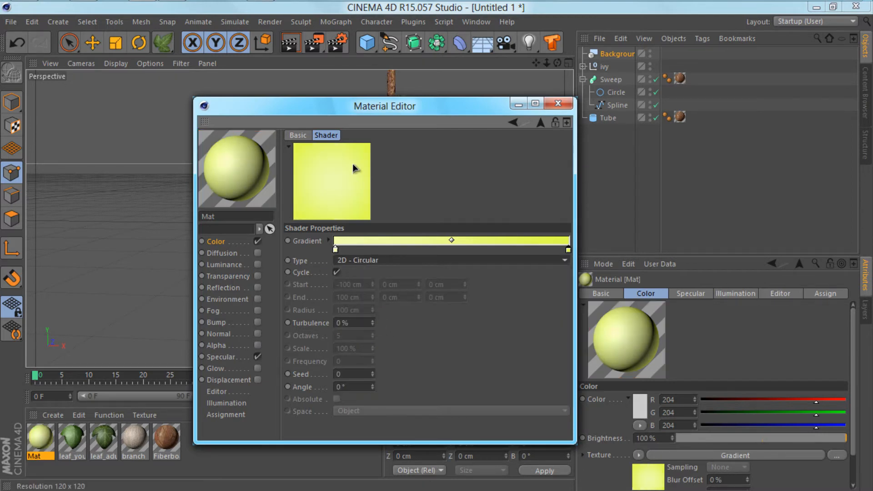
{"action": "left_click", "coordinate": [558, 103]}
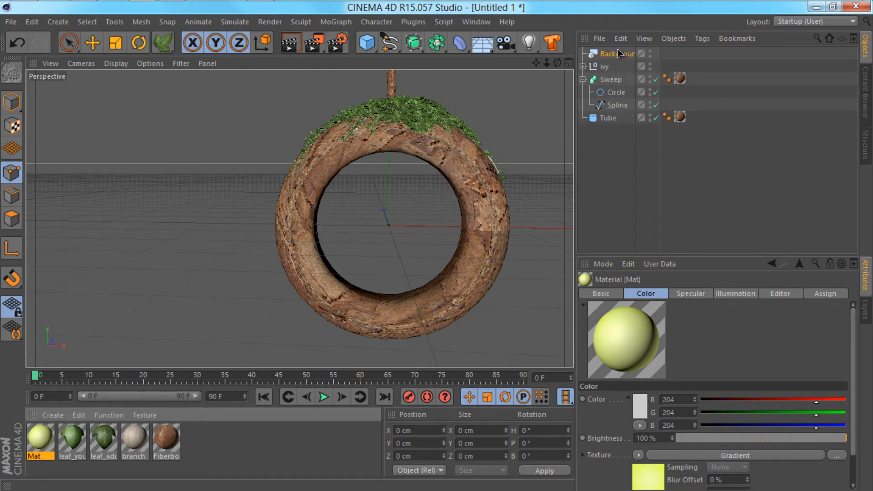
Select the Background and load the Softbox and OverHead softbox presets from the Content Browser.
{"action": "left_click", "coordinate": [617, 53]}
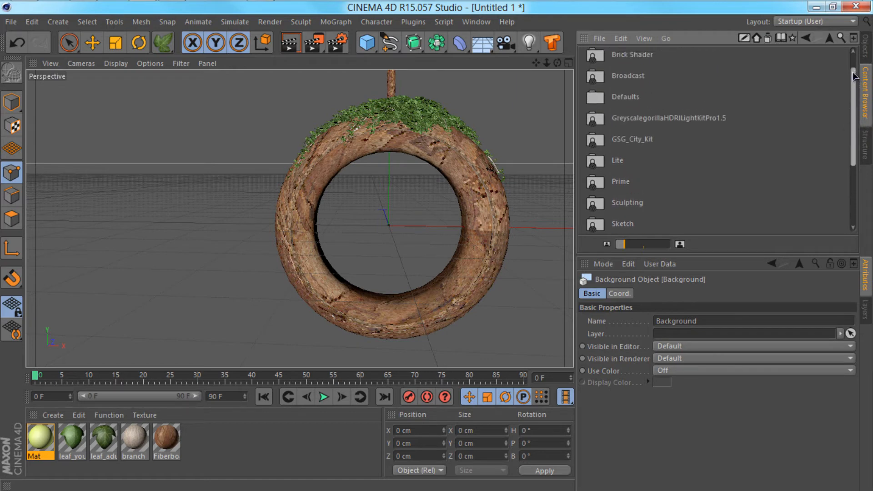
{"action": "scroll", "scroll_direction": "down", "scroll_amount": 3}
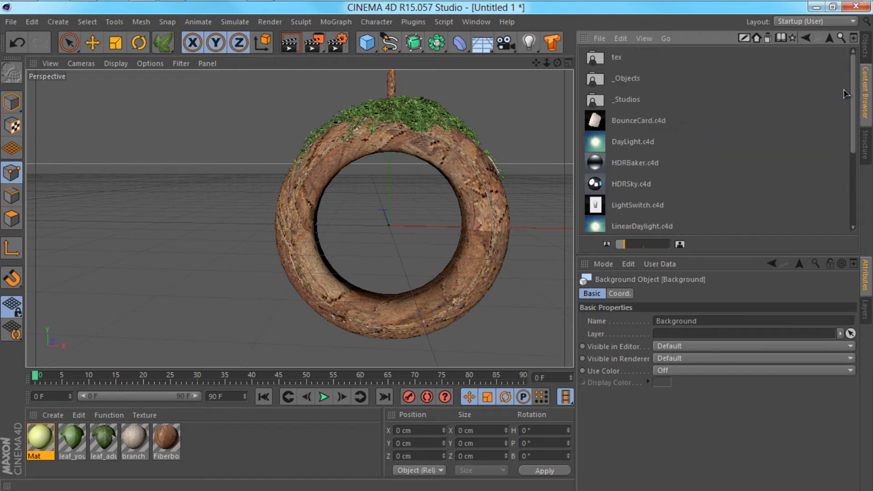
{"action": "scroll", "scroll_direction": "down", "scroll_amount": 3}
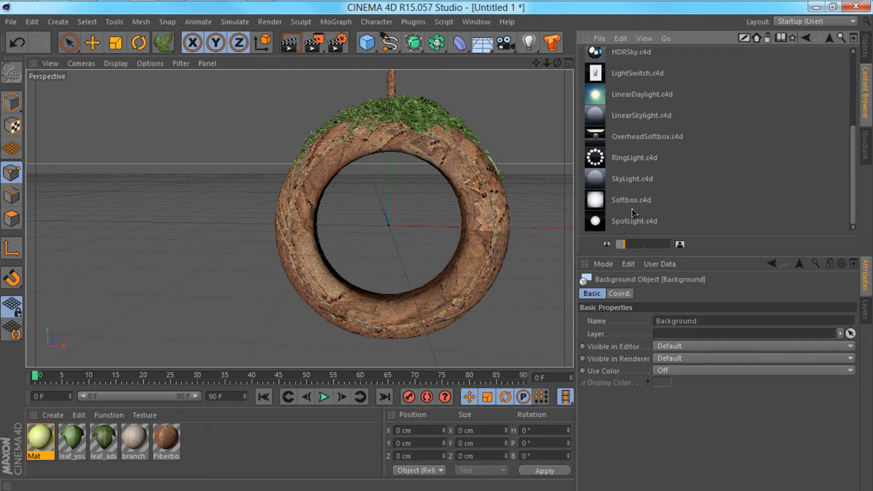
{"action": "double_click", "coordinate": [632, 199]}
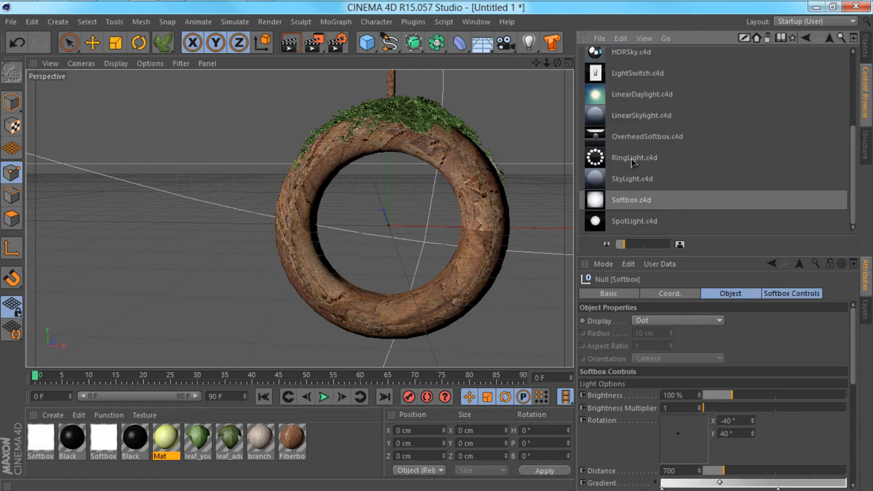
{"action": "left_click", "coordinate": [647, 137]}
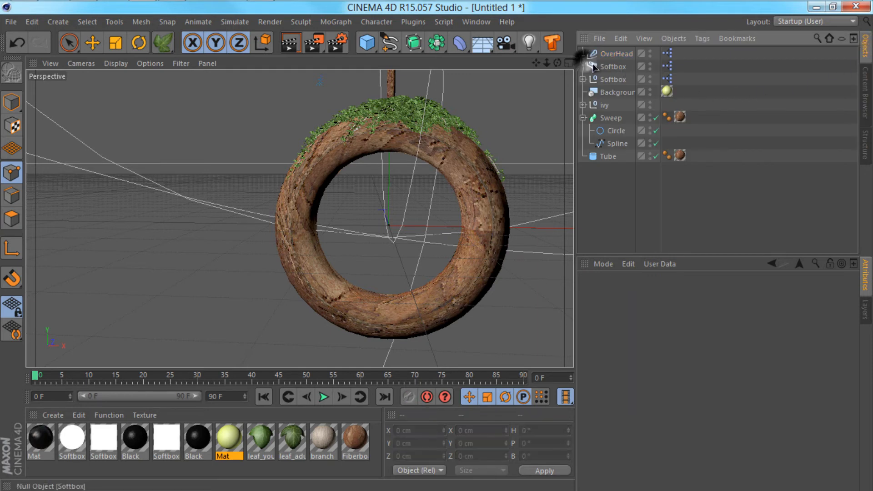
{"action": "left_click", "coordinate": [613, 79]}
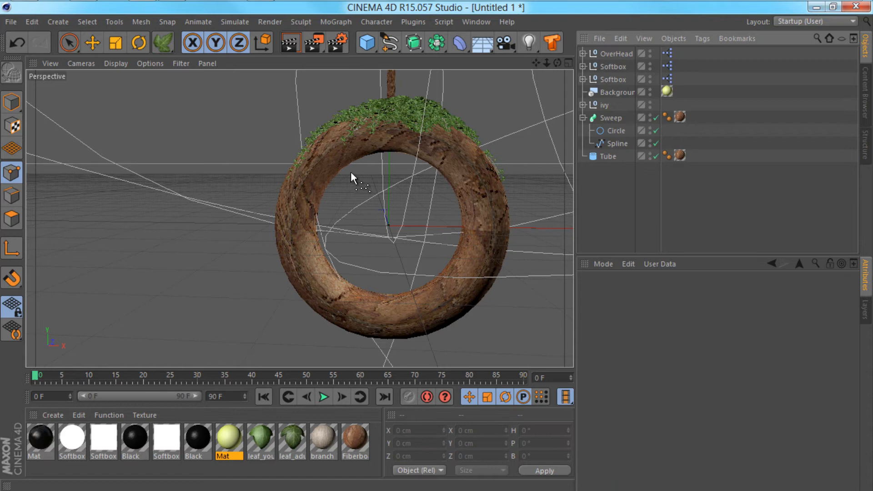
{"action": "mouse_move", "coordinate": [183, 88]}
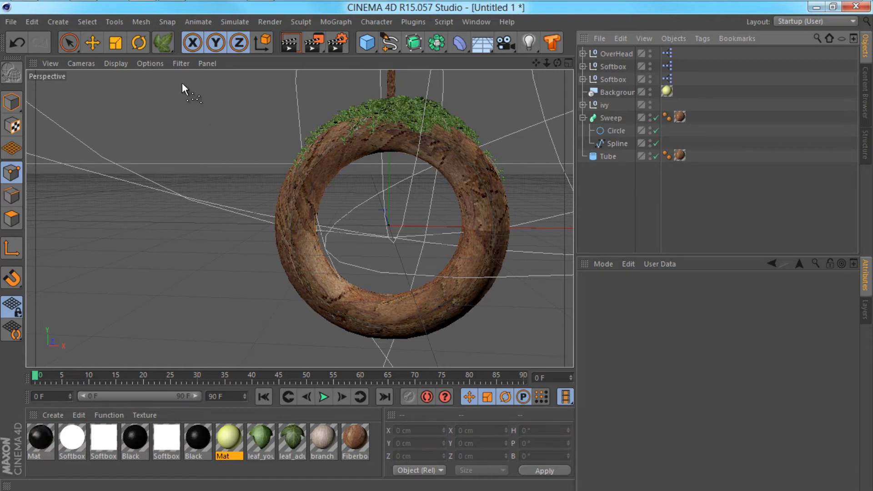
Switch to Live Selection and collapse the Sweep's Circle and Spline children.
{"action": "left_click", "coordinate": [69, 42]}
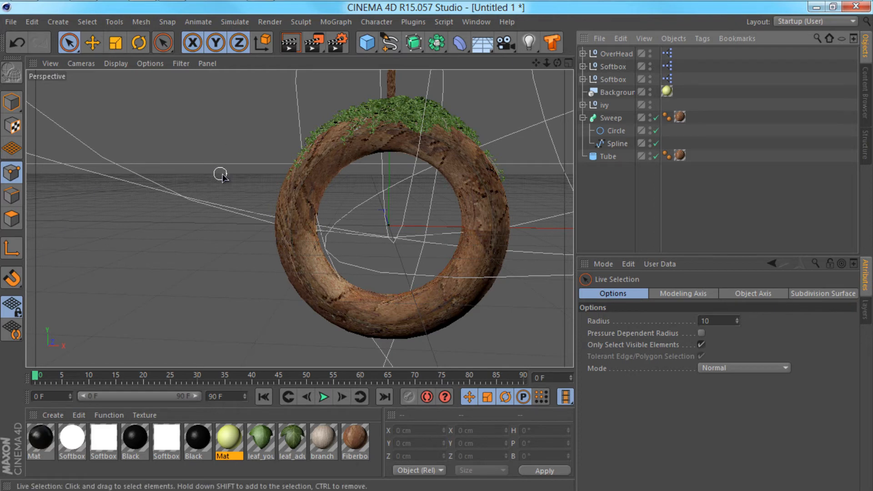
{"action": "mouse_move", "coordinate": [142, 105]}
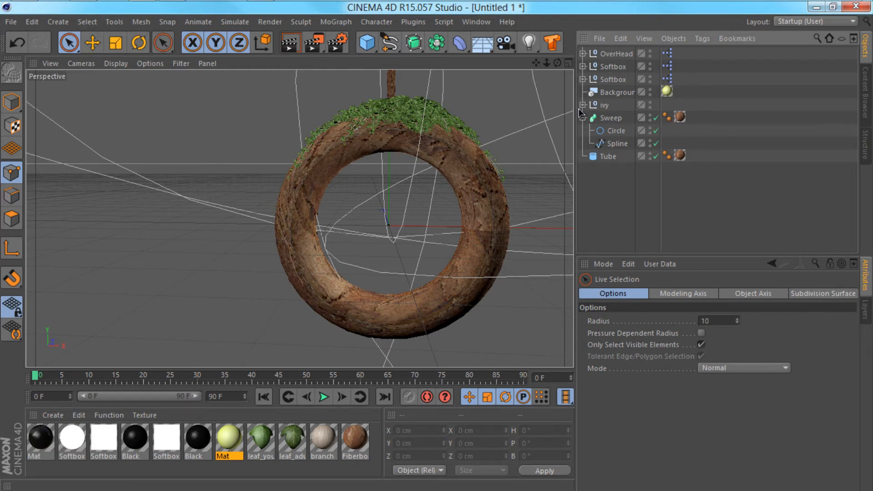
{"action": "left_click", "coordinate": [583, 118]}
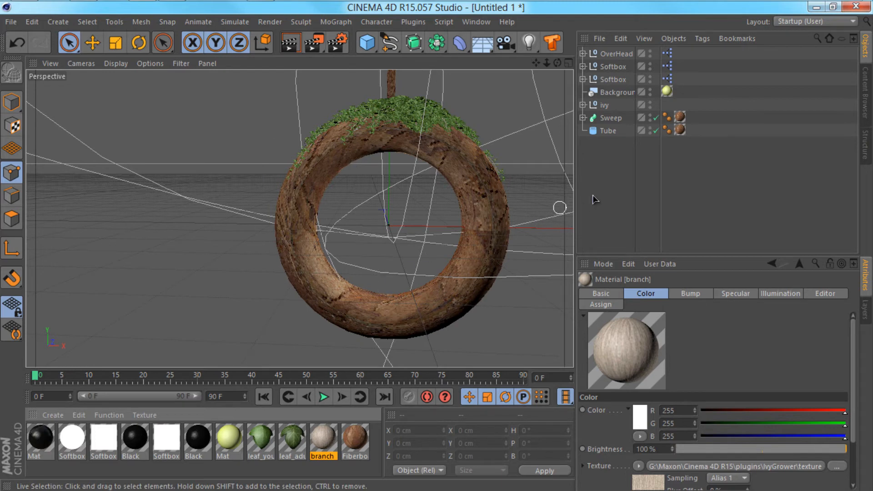
{"action": "mouse_move", "coordinate": [142, 139]}
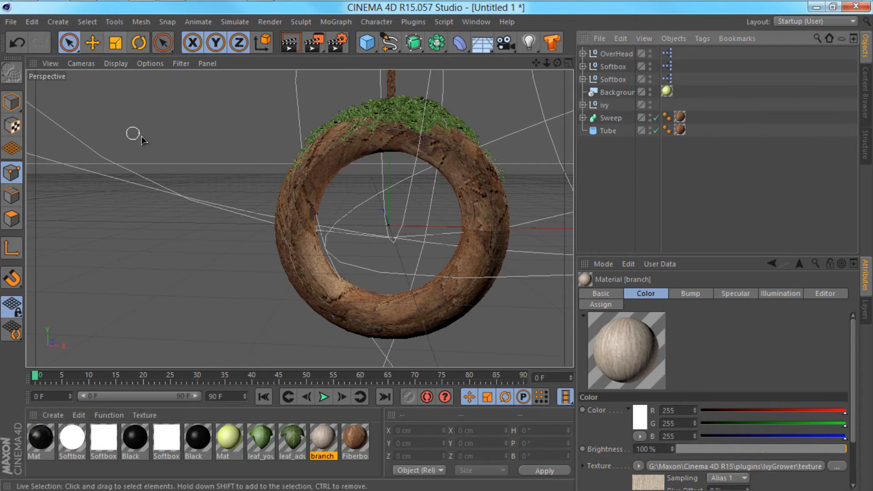
{"action": "left_click", "coordinate": [484, 41]}
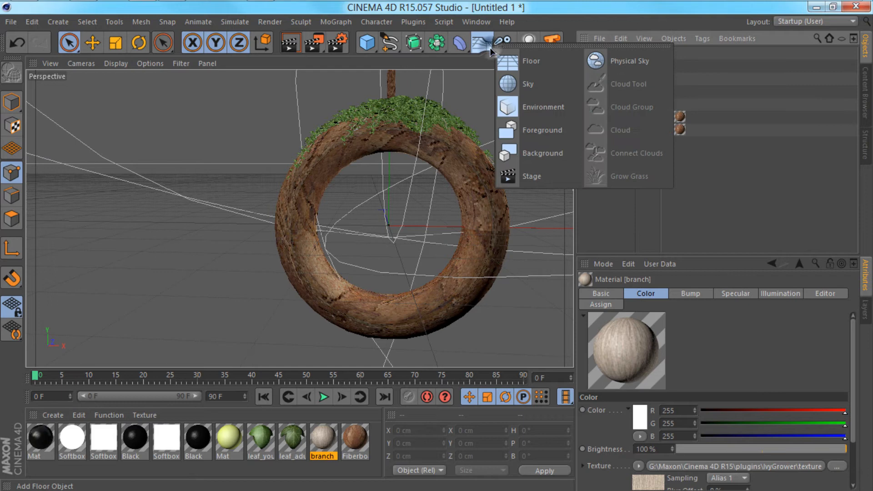
Add a Plane and give it new material Mat.1, Luminance on, Color off.
{"action": "left_click", "coordinate": [365, 40]}
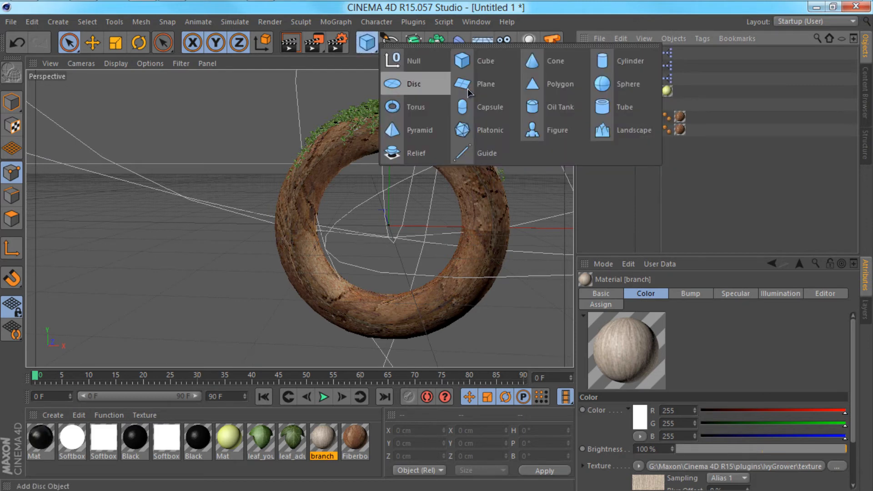
{"action": "left_click", "coordinate": [486, 83]}
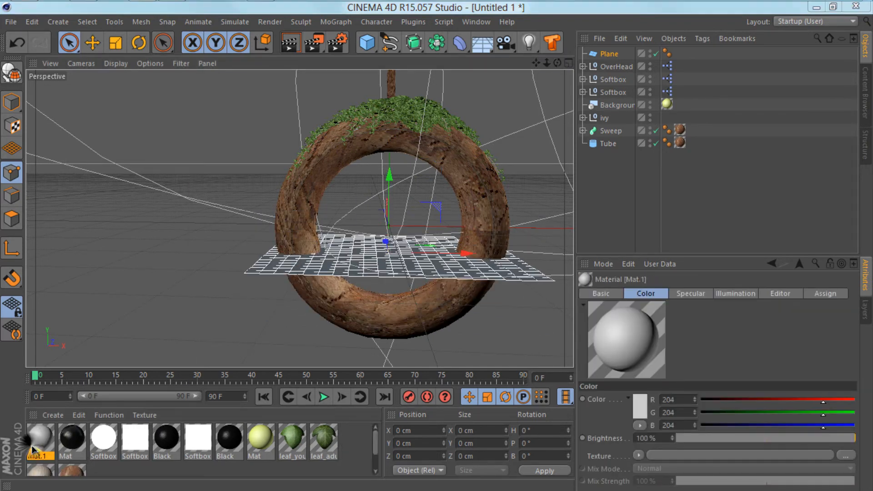
{"action": "double_click", "coordinate": [34, 445]}
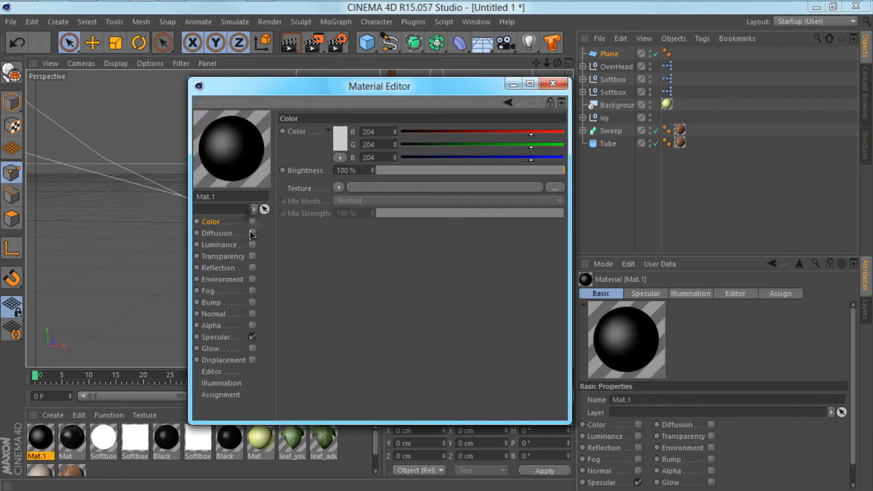
{"action": "left_click", "coordinate": [253, 244]}
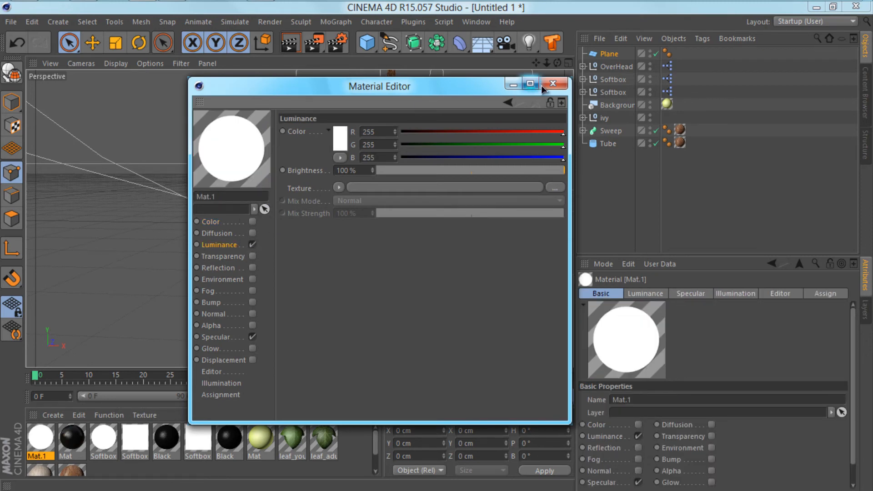
{"action": "left_click", "coordinate": [552, 82]}
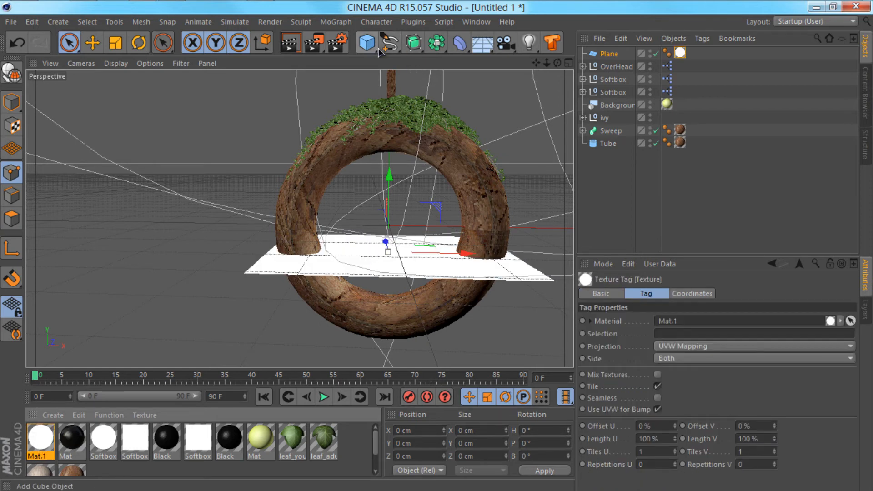
{"action": "left_click", "coordinate": [477, 41]}
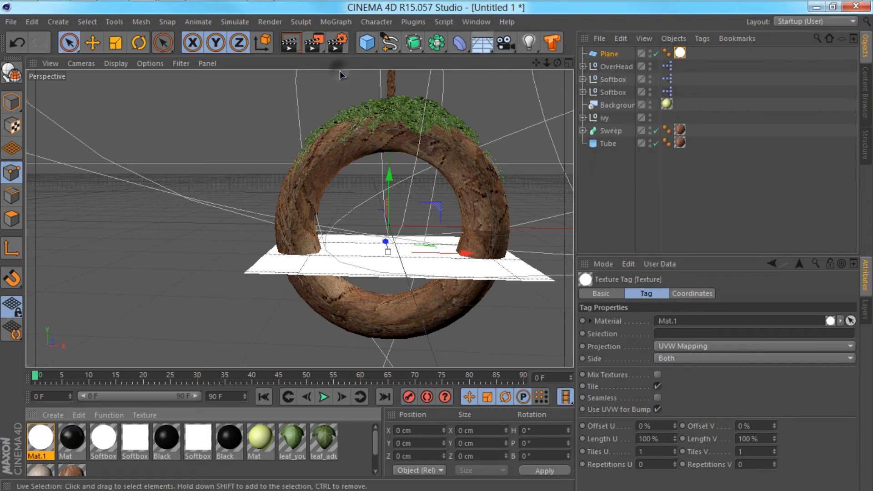
Add a Light and drag its rotation rings to tilt it through the ring.
{"action": "left_click", "coordinate": [531, 42]}
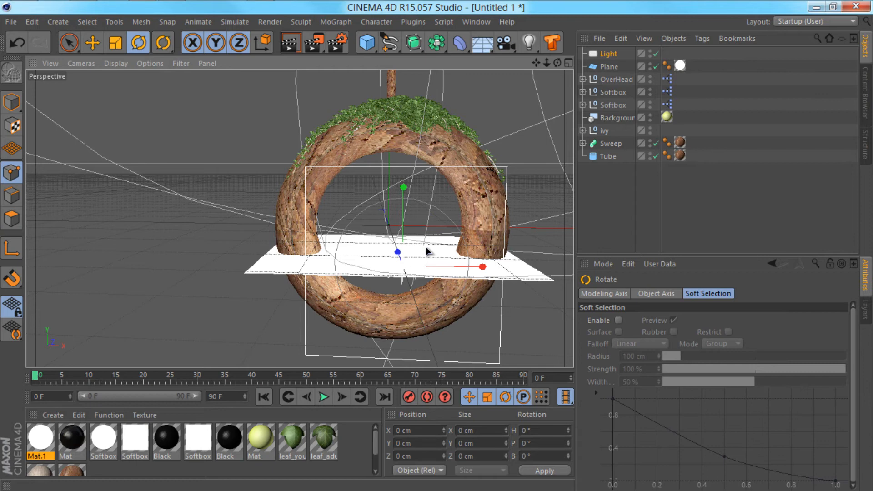
{"action": "mouse_move", "coordinate": [556, 74]}
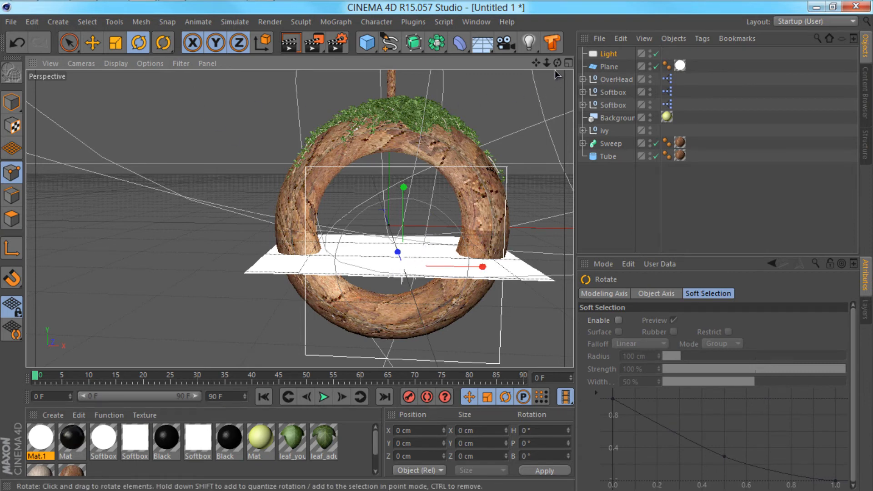
{"action": "left_click_drag", "start_coordinate": [403, 188], "coordinate": [374, 122]}
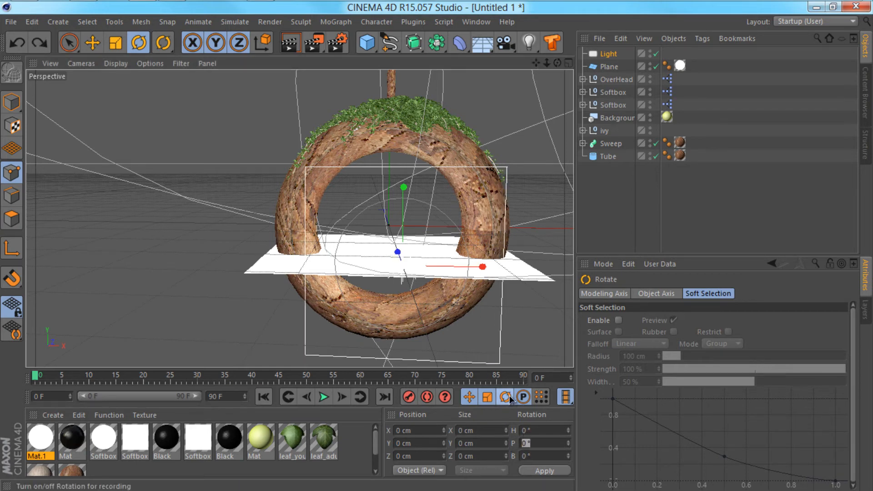
{"action": "mouse_move", "coordinate": [505, 398]}
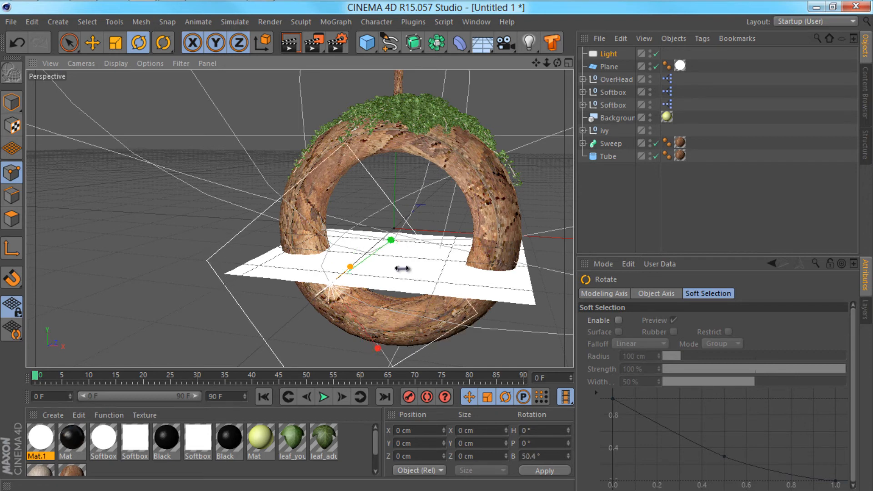
{"action": "left_click_drag", "start_coordinate": [403, 269], "coordinate": [396, 366]}
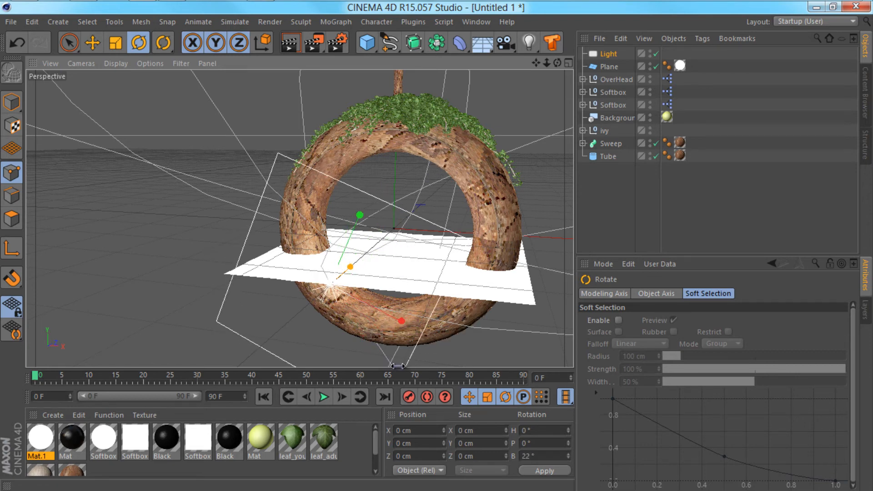
{"action": "left_click_drag", "start_coordinate": [398, 267], "coordinate": [350, 266]}
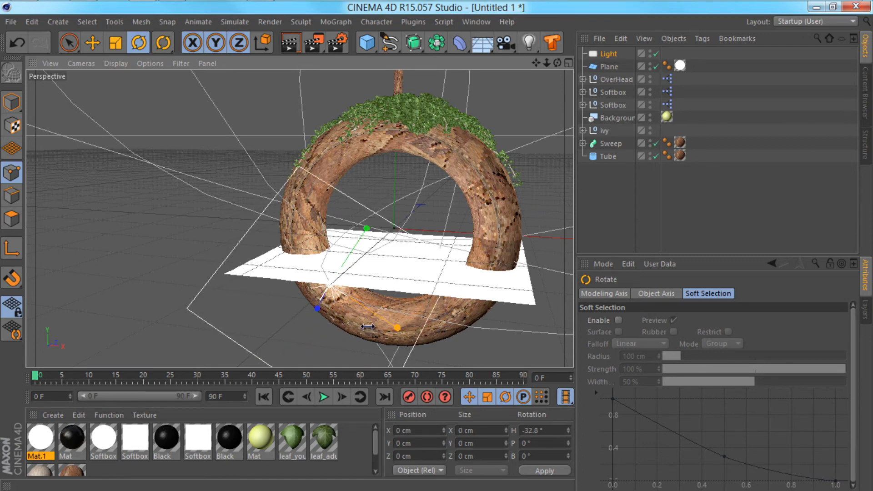
{"action": "left_click_drag", "start_coordinate": [367, 328], "coordinate": [429, 254]}
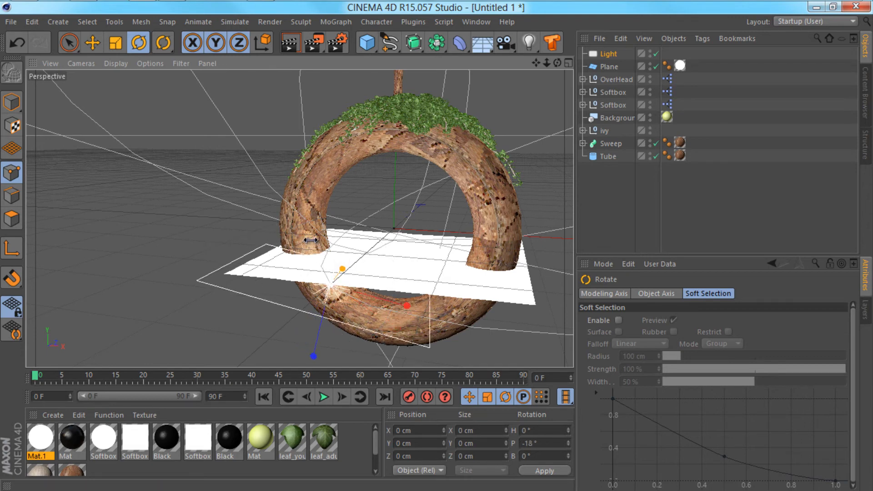
{"action": "left_click_drag", "start_coordinate": [312, 241], "coordinate": [306, 228]}
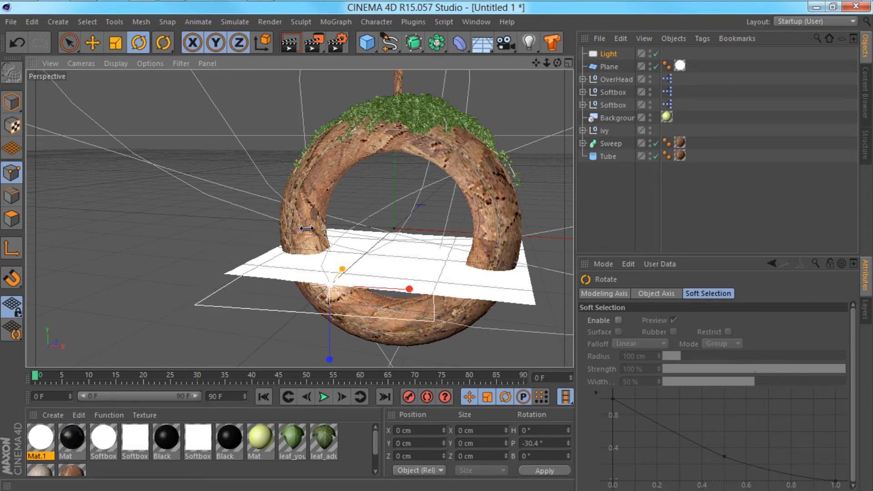
{"action": "left_click_drag", "start_coordinate": [305, 229], "coordinate": [299, 236]}
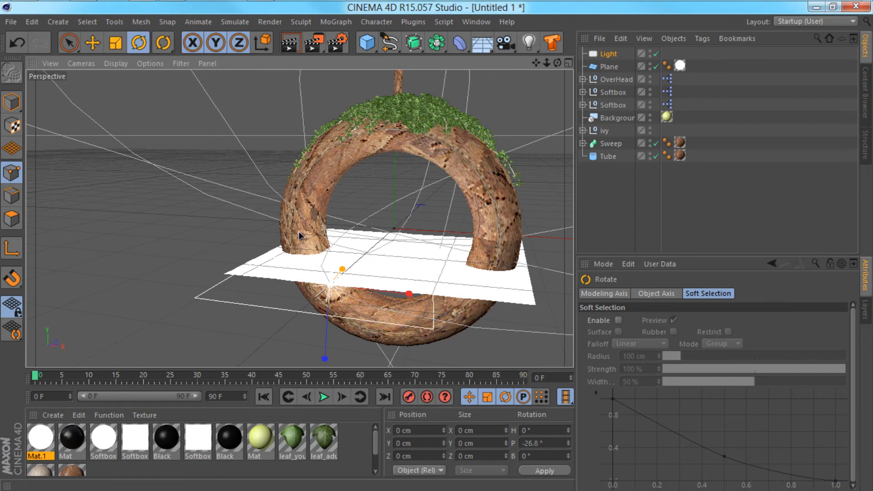
{"action": "left_click", "coordinate": [117, 42]}
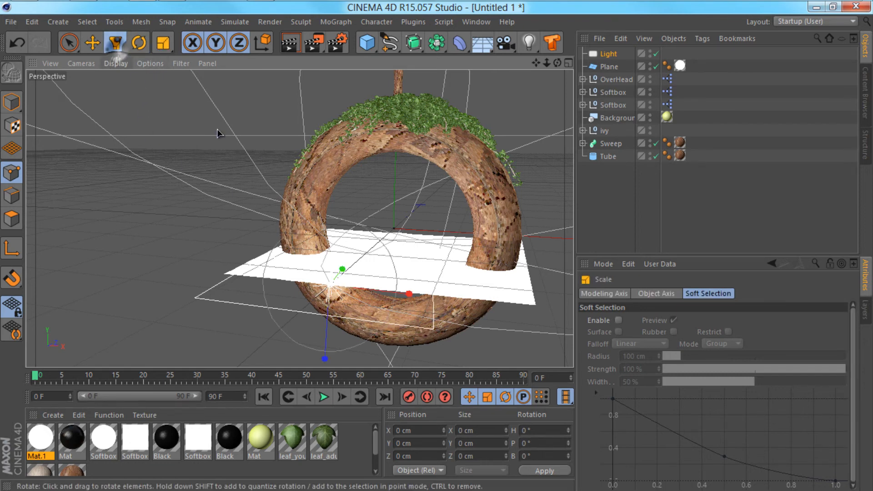
Select the white Plane and scale it up so it extends much wider.
{"action": "left_click", "coordinate": [114, 42]}
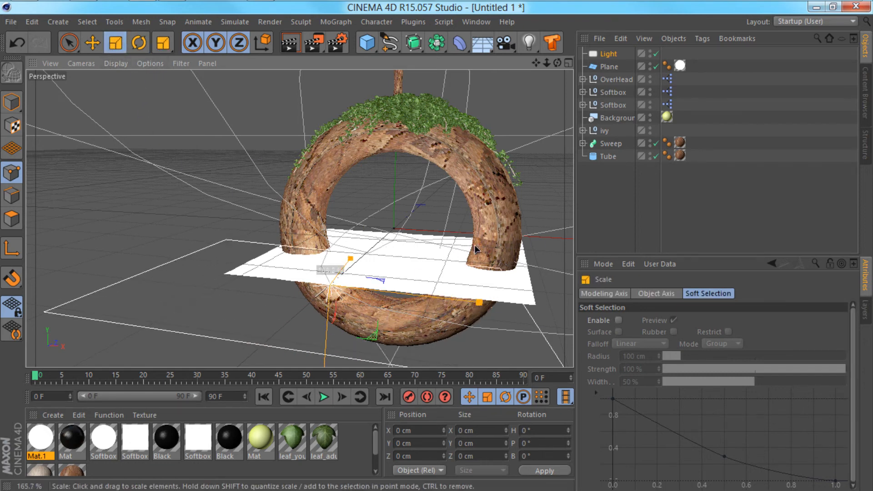
{"action": "left_click", "coordinate": [69, 42]}
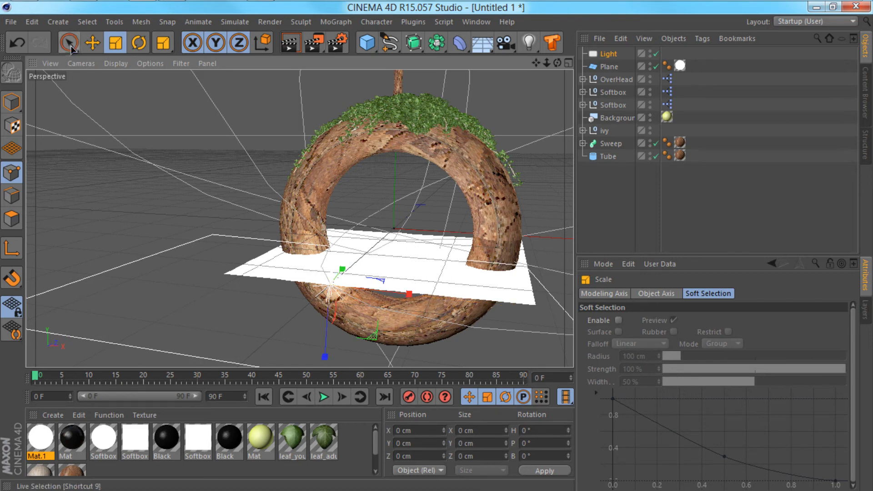
{"action": "left_click", "coordinate": [69, 43]}
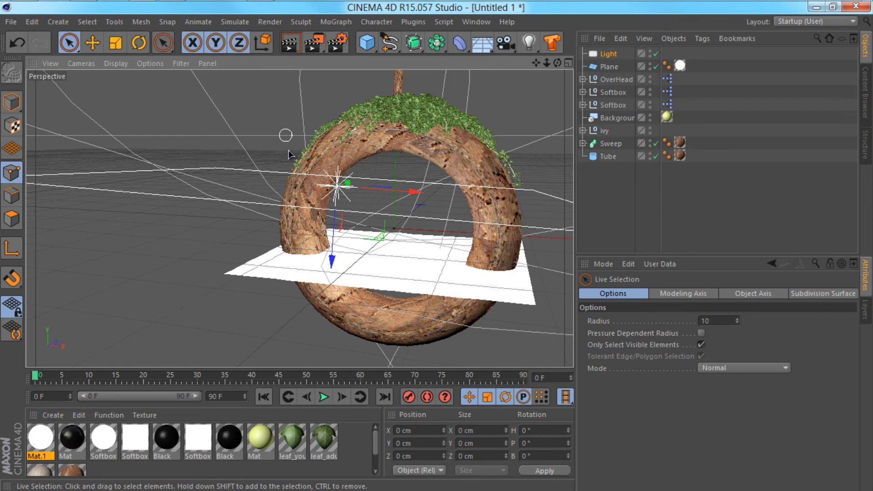
{"action": "left_click", "coordinate": [610, 66]}
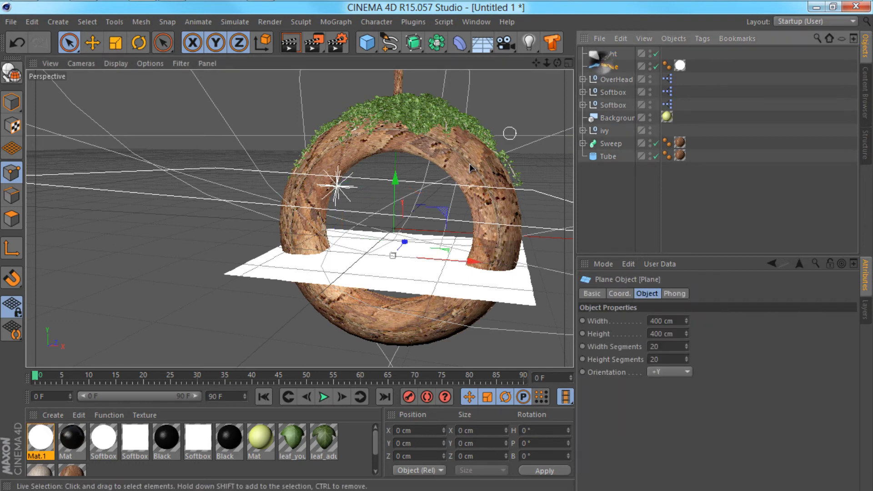
{"action": "left_click", "coordinate": [116, 42]}
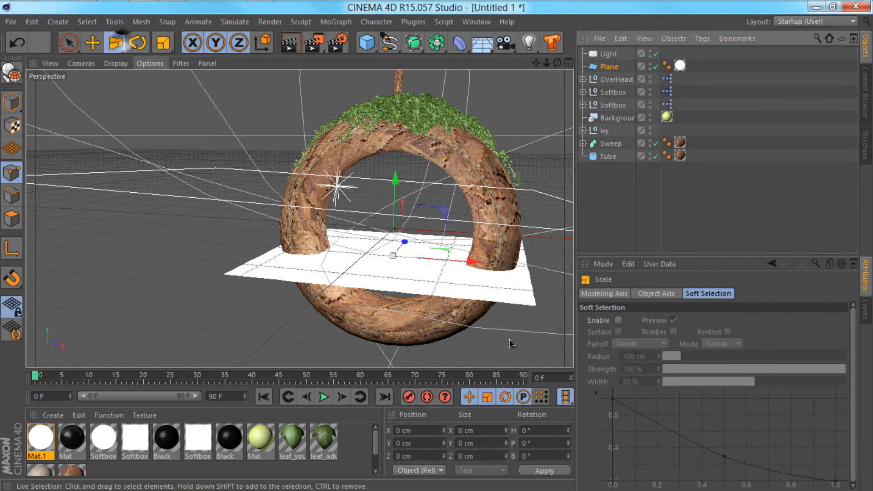
{"action": "left_click", "coordinate": [117, 41]}
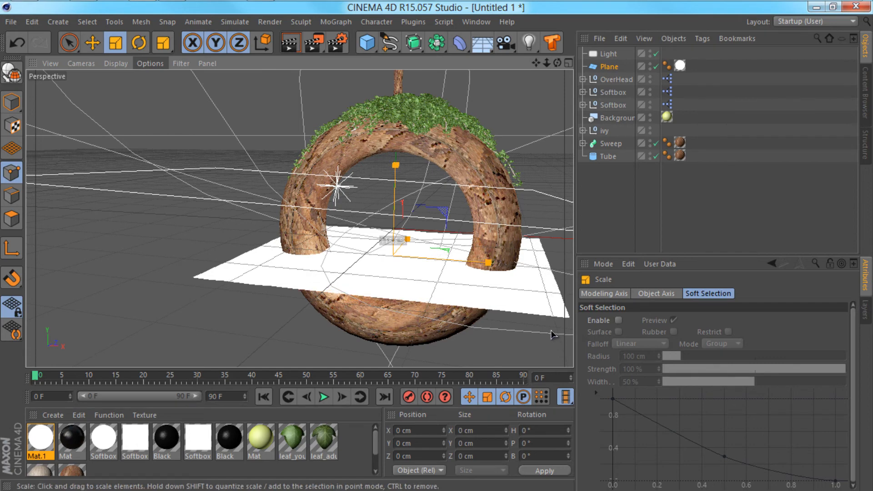
{"action": "left_click", "coordinate": [92, 42]}
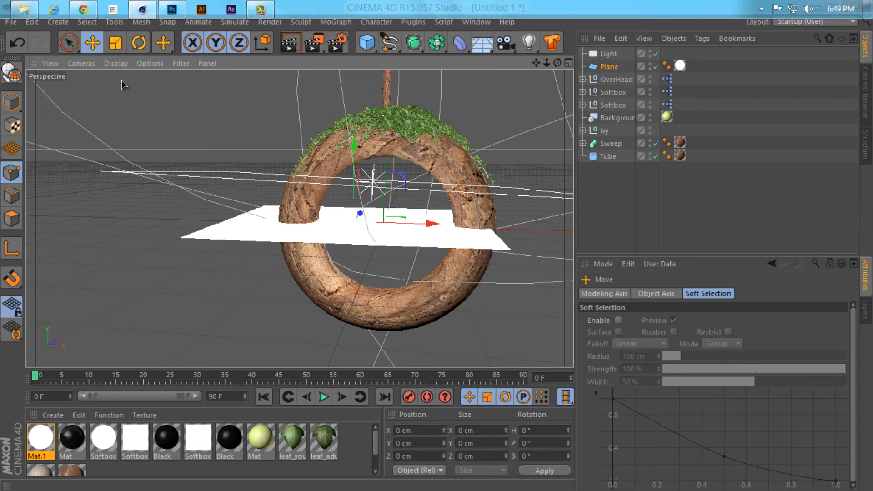
Raise the white plane along its Y axis higher through the ring.
{"action": "left_click", "coordinate": [117, 43]}
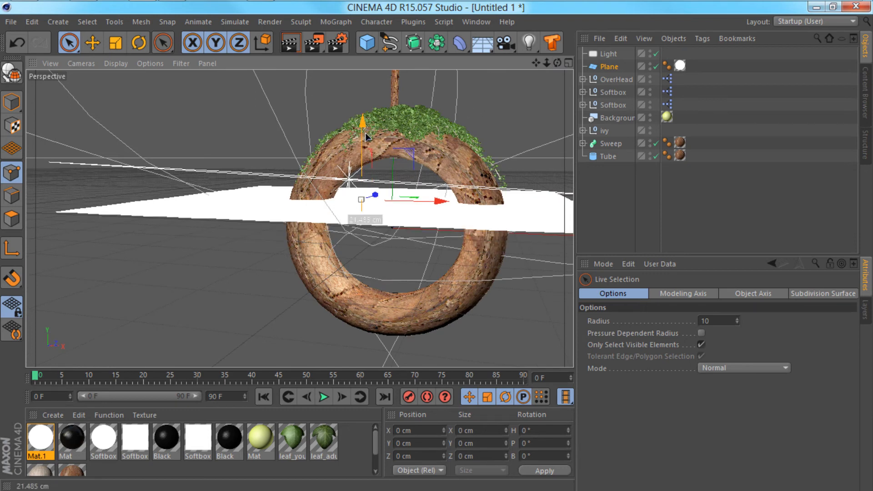
{"action": "left_click", "coordinate": [138, 42]}
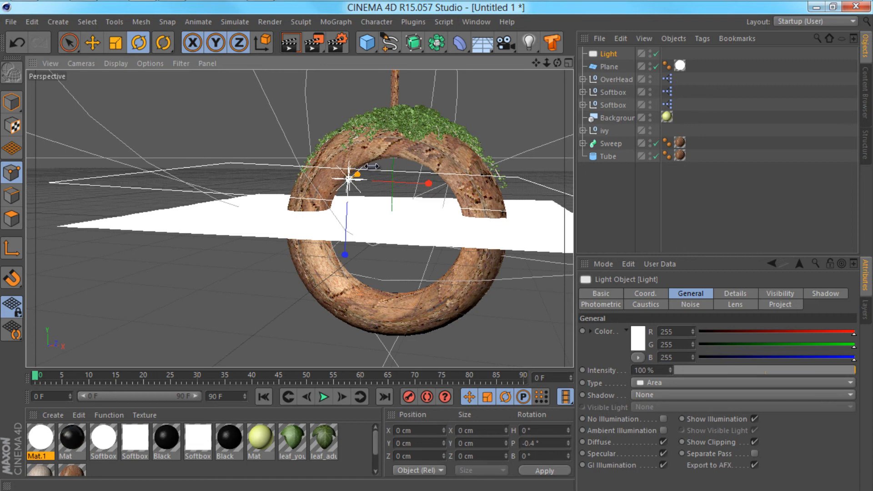
{"action": "left_click", "coordinate": [609, 156]}
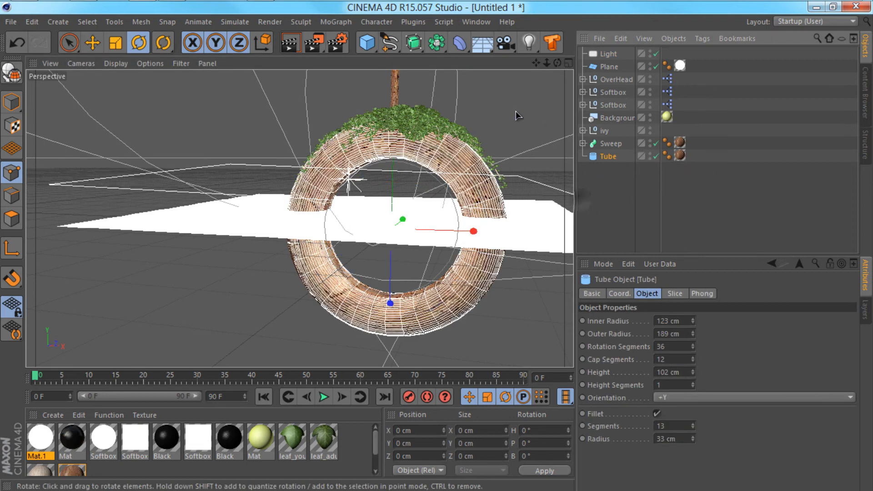
Delete the Light and Plane objects from the scene.
{"action": "left_click", "coordinate": [69, 42]}
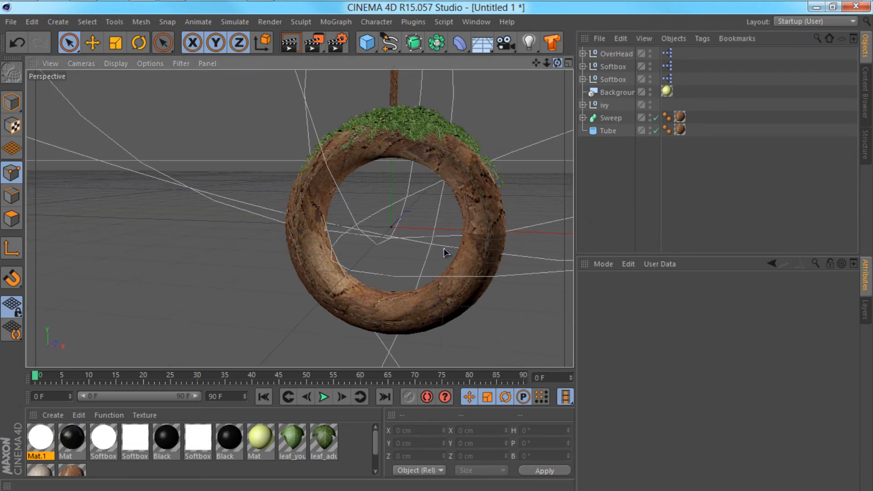
Render the ivy-topped ring at 1920x1080 to the Picture Viewer.
{"action": "left_click", "coordinate": [615, 53]}
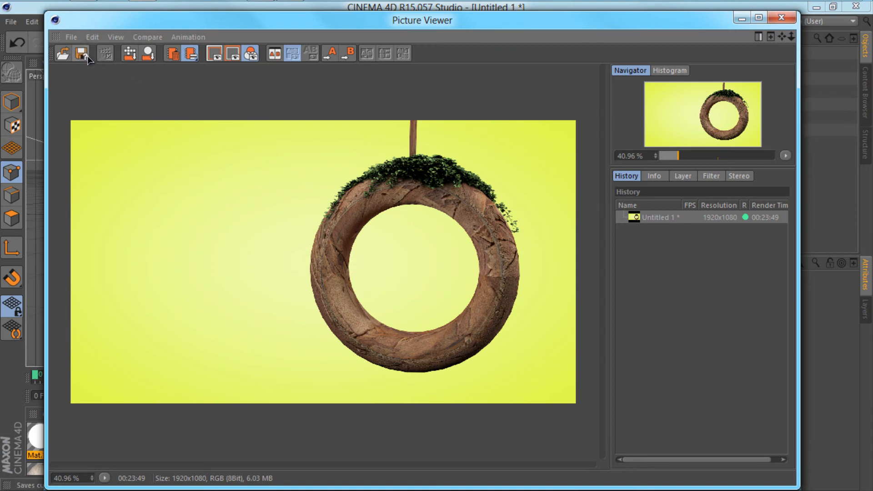
Save the render as a JPEG in the Cinema 4D stuff folder and close the viewer.
{"action": "left_click", "coordinate": [79, 53]}
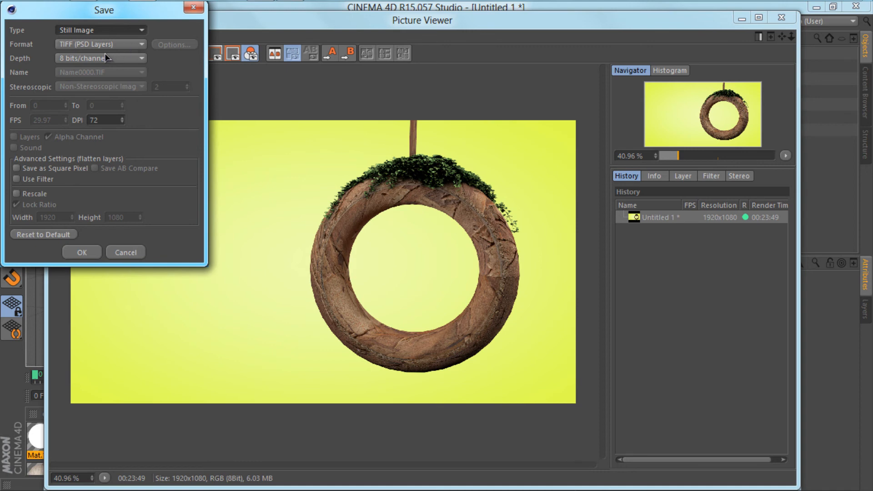
{"action": "mouse_move", "coordinate": [138, 41]}
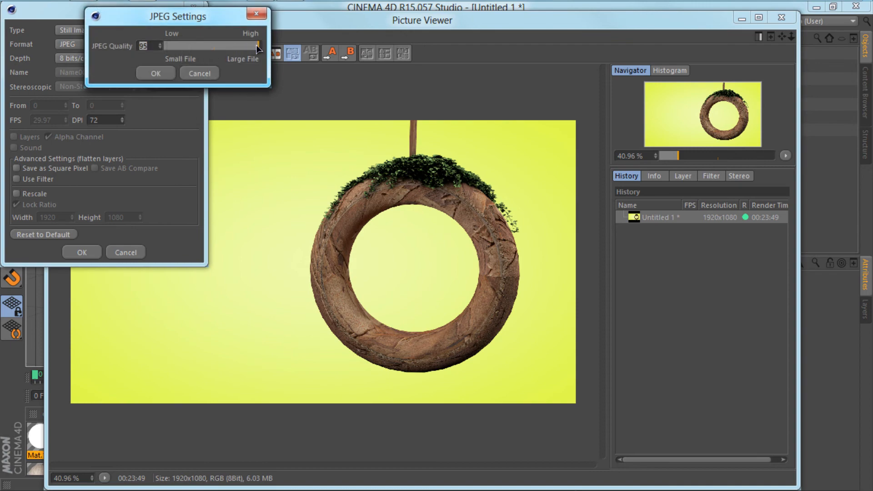
{"action": "left_click", "coordinate": [155, 73]}
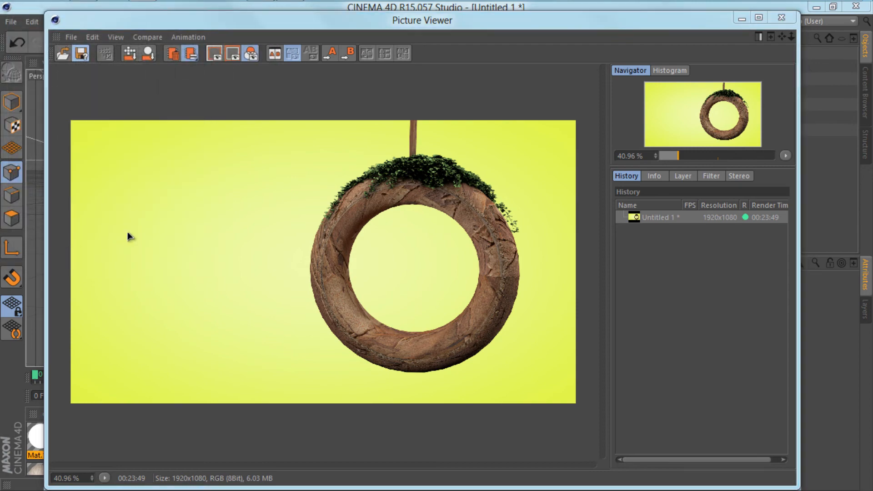
{"action": "left_click", "coordinate": [83, 52]}
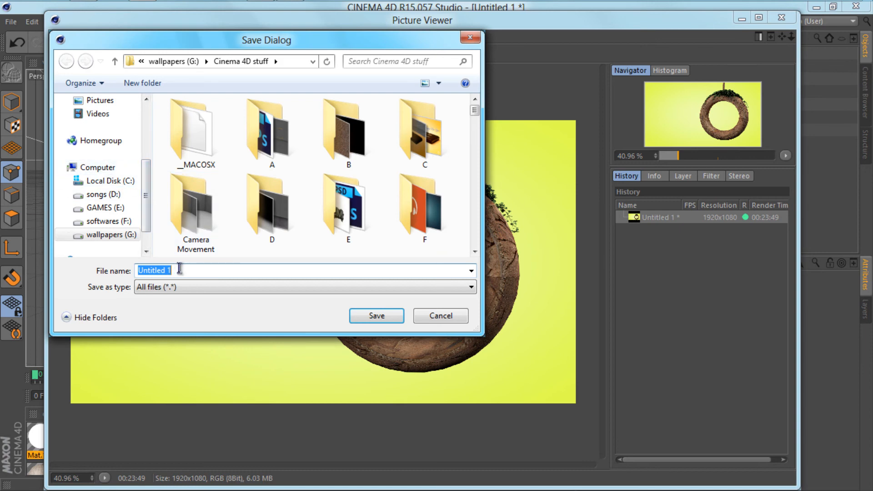
{"action": "type", "text": "T"}
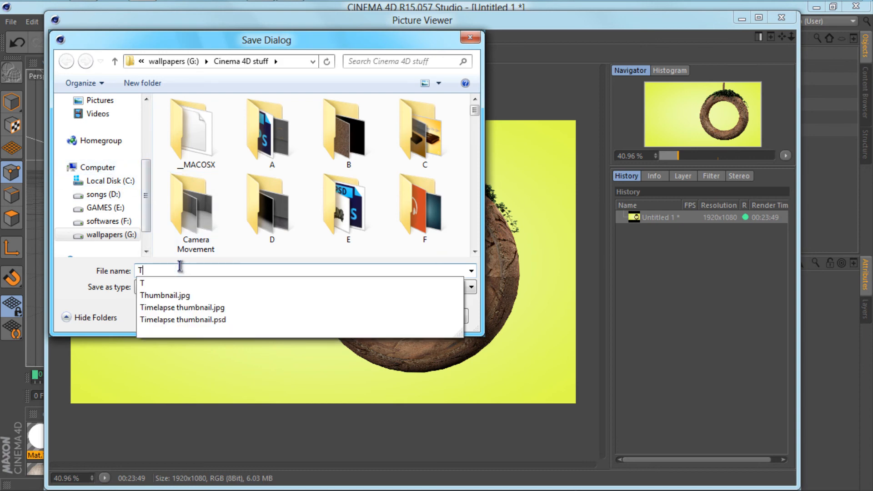
{"action": "type", "text": "u"}
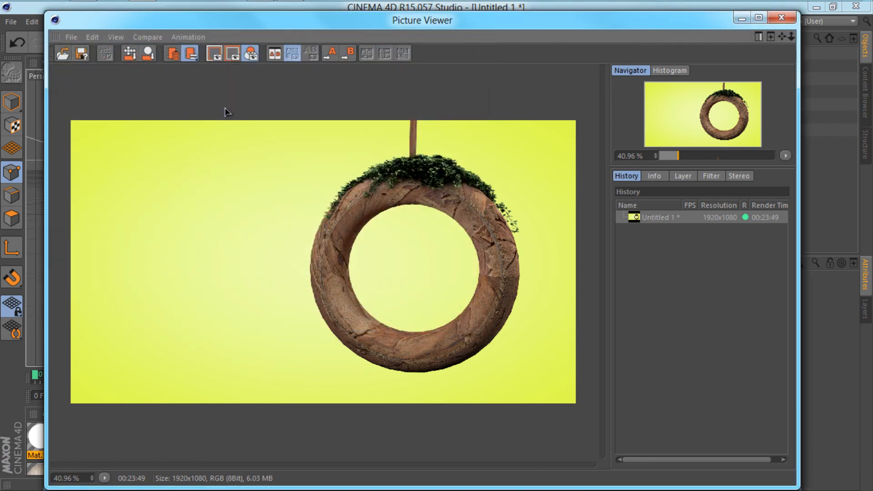
{"action": "mouse_move", "coordinate": [374, 138]}
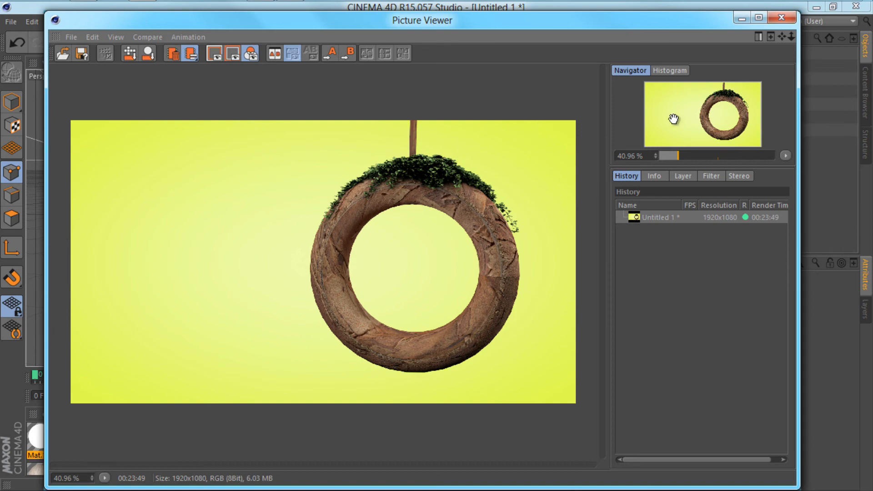
{"action": "left_click", "coordinate": [781, 15]}
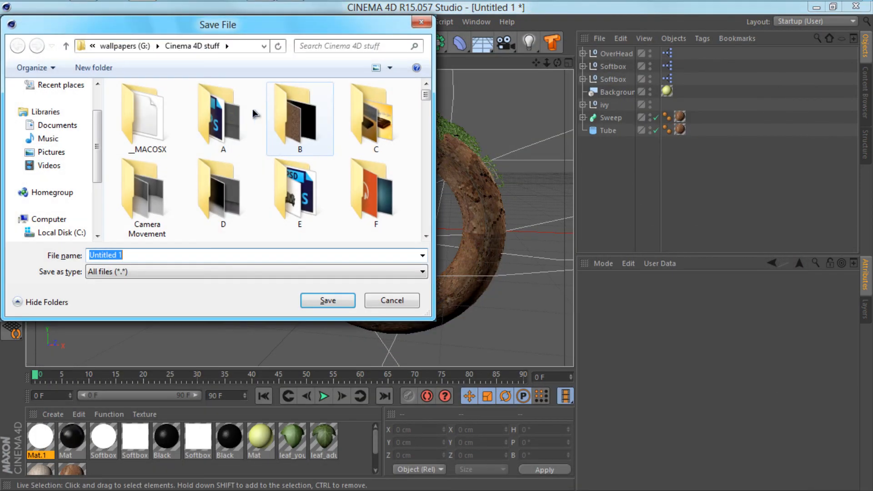
Save the scene as Tutzz.c4d in the Cinema 4D stuff folder.
{"action": "type", "text": "Tu"}
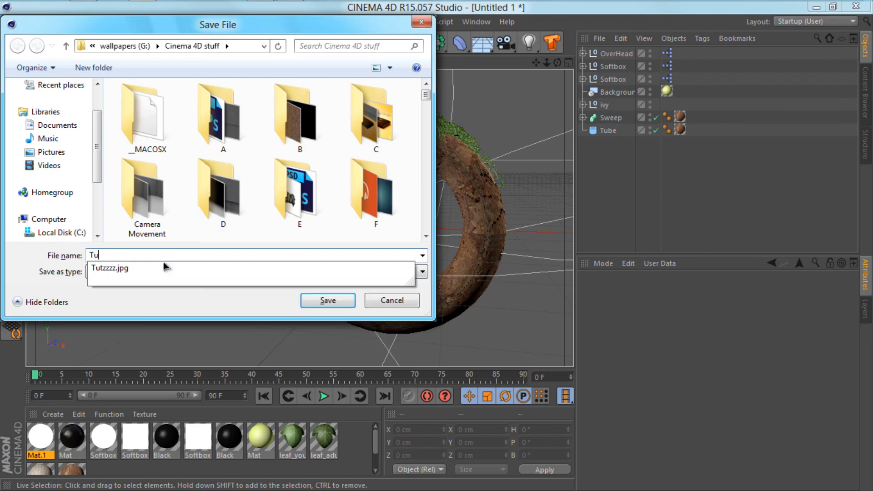
{"action": "left_click", "coordinate": [327, 301]}
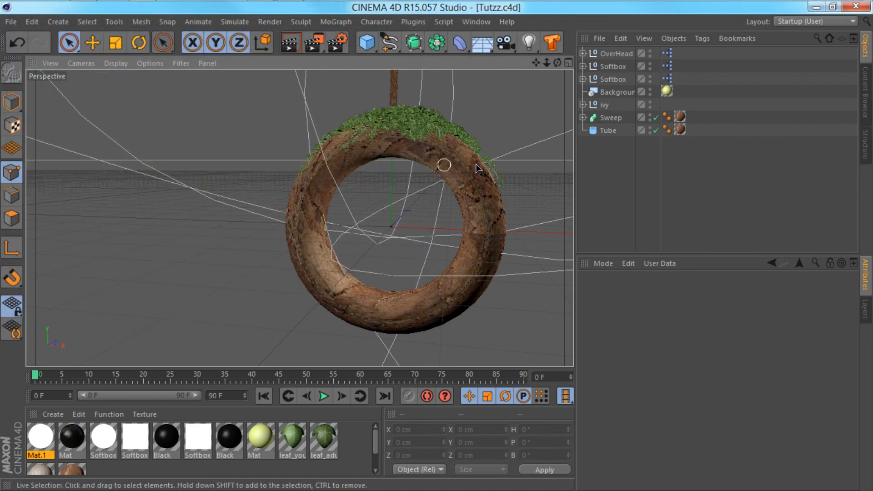
{"action": "mouse_move", "coordinate": [188, 124]}
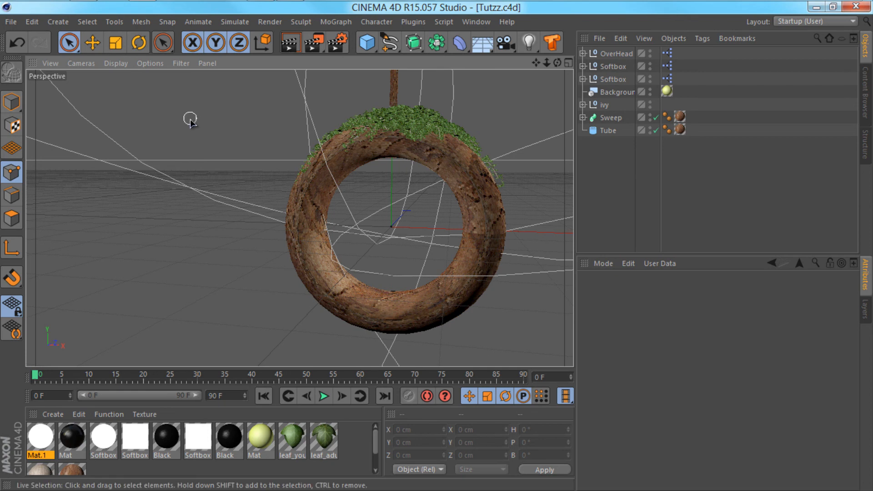
{"action": "mouse_move", "coordinate": [160, 137]}
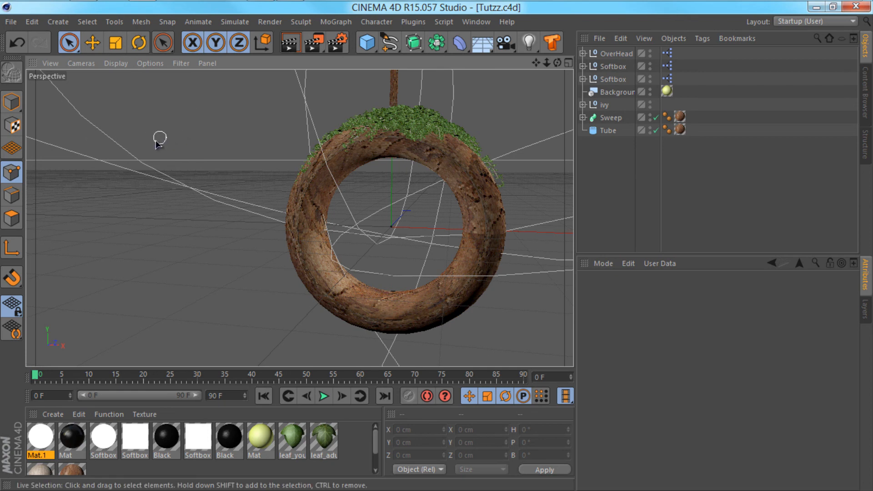
{"action": "mouse_move", "coordinate": [512, 228]}
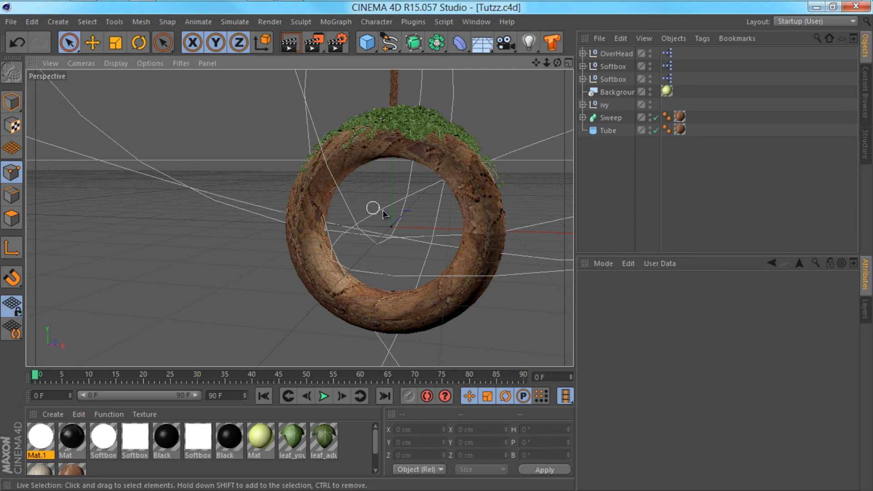
{"action": "mouse_move", "coordinate": [388, 225]}
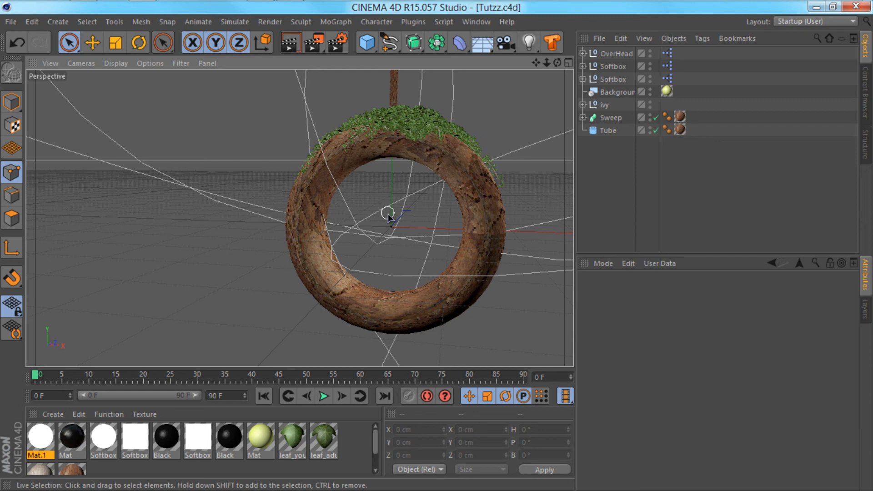
{"action": "mouse_move", "coordinate": [389, 223]}
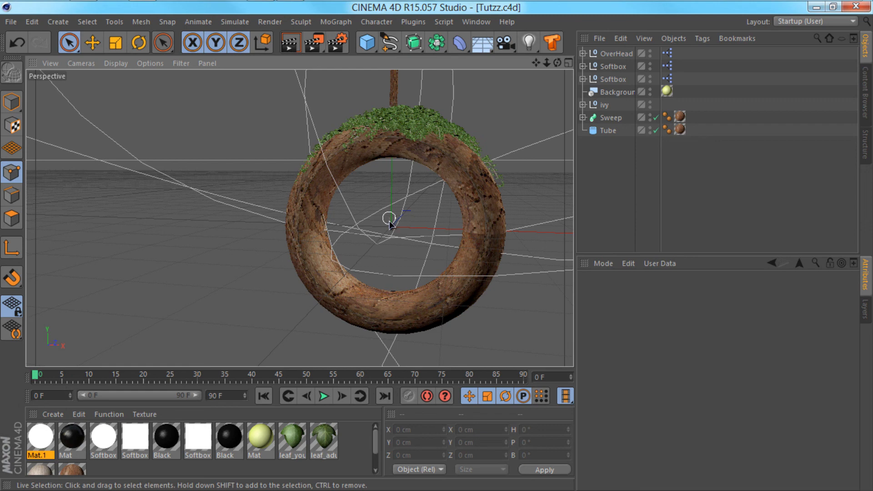
{"action": "mouse_move", "coordinate": [385, 262]}
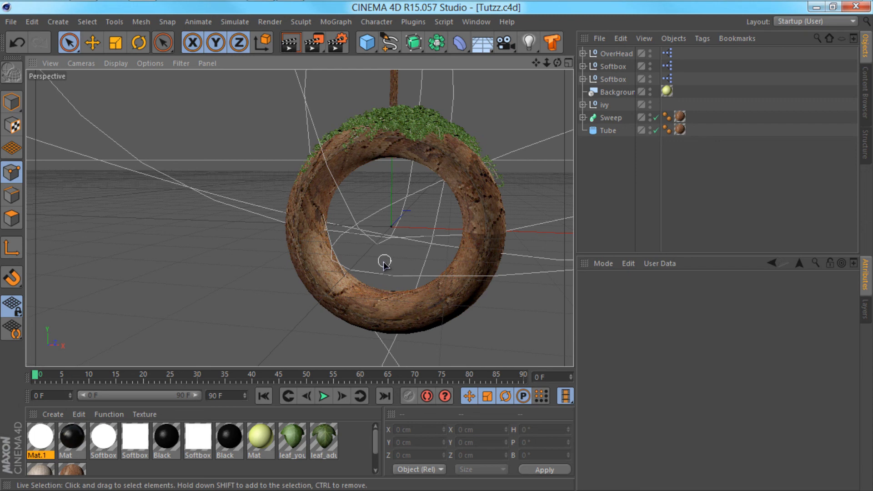
{"action": "mouse_move", "coordinate": [384, 267]}
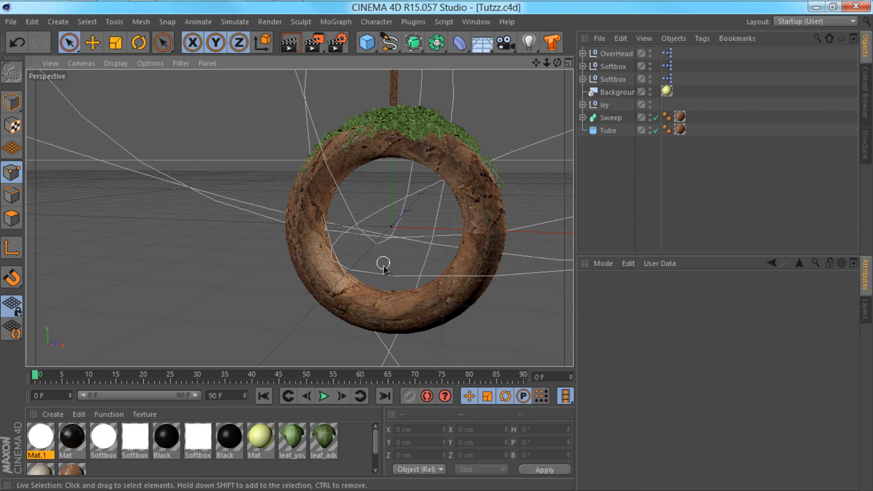
{"action": "mouse_move", "coordinate": [387, 268]}
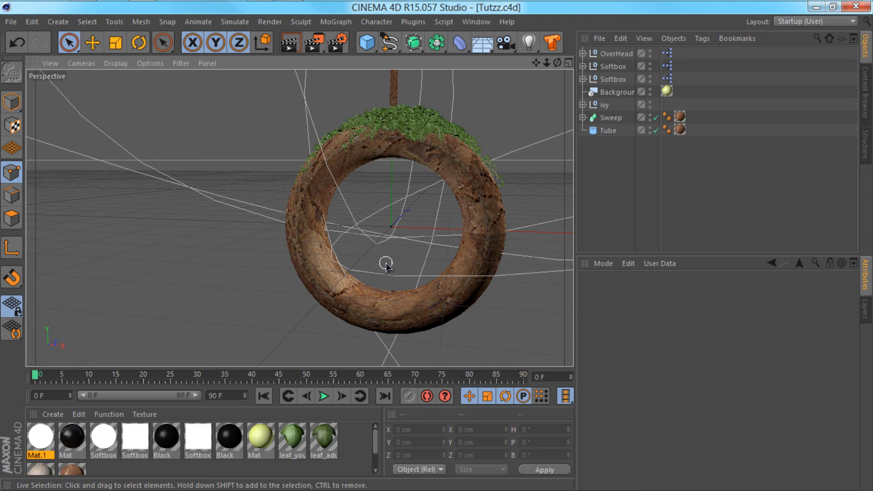